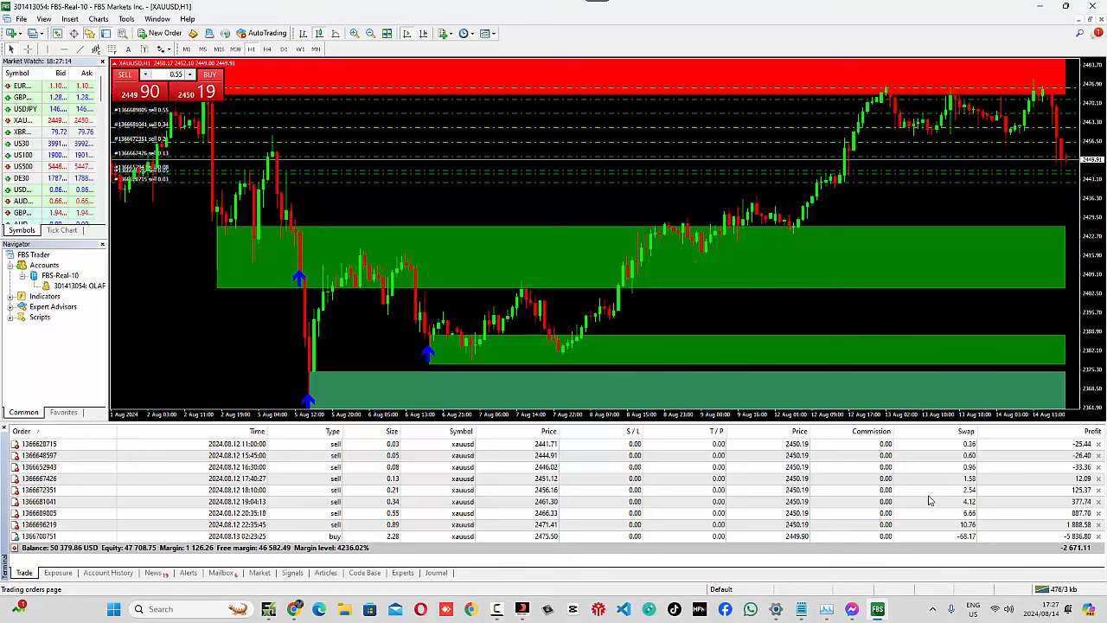
mouse_move(961, 317)
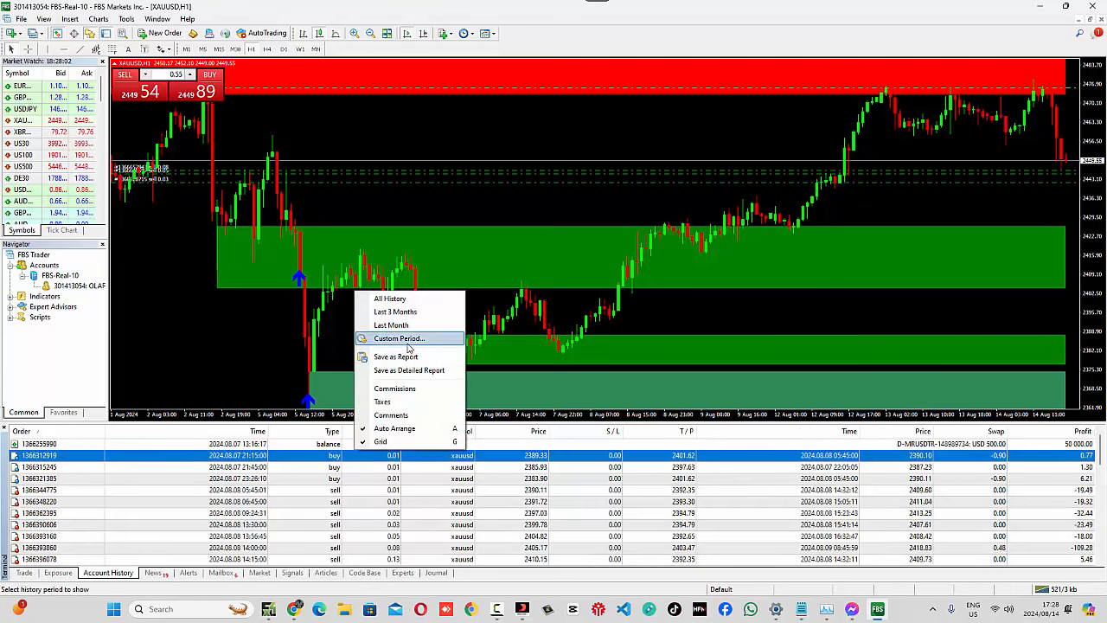
Limit the Account History to today's trades using a Custom Period set to Today.
click(399, 338)
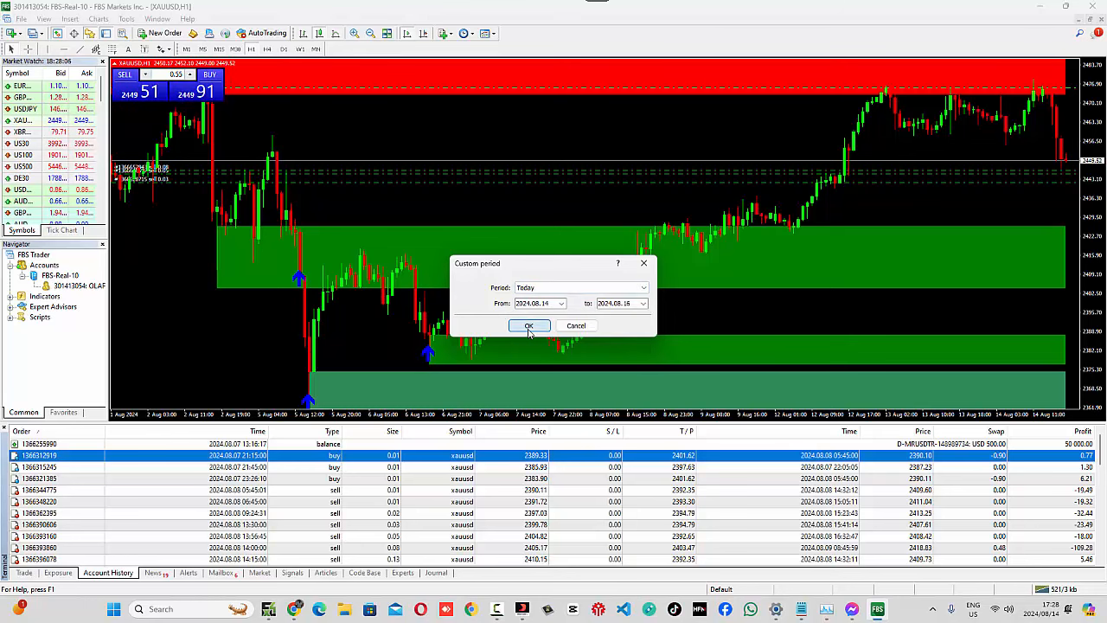
click(528, 325)
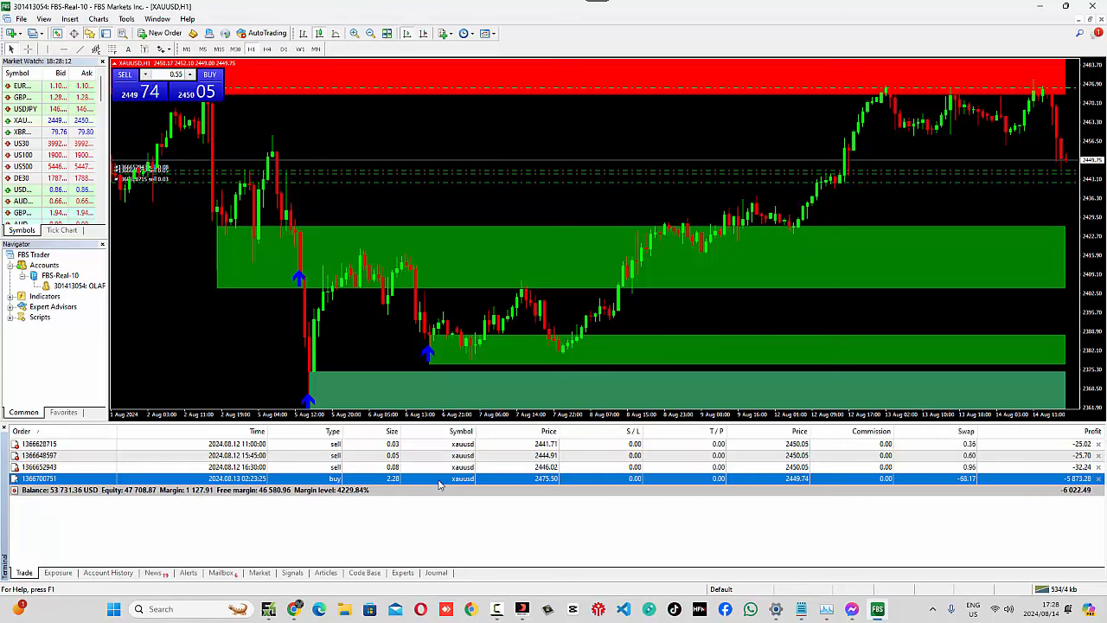
Close 0.01 lots of the 2.28-lot XAUUSD buy at market and view today's Account History.
right_click(439, 479)
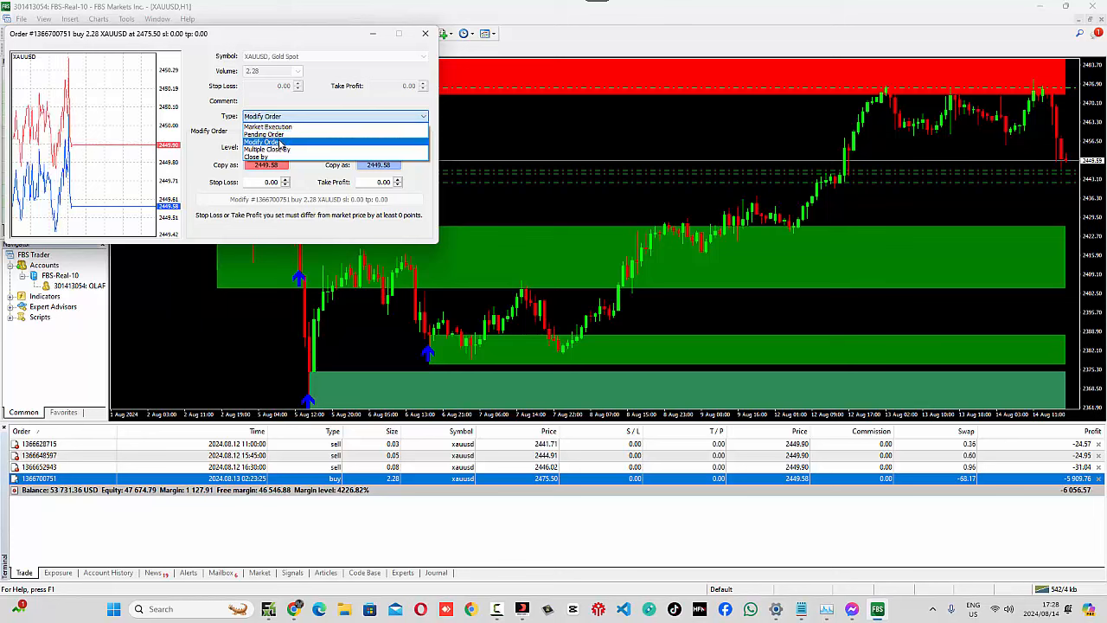
click(268, 126)
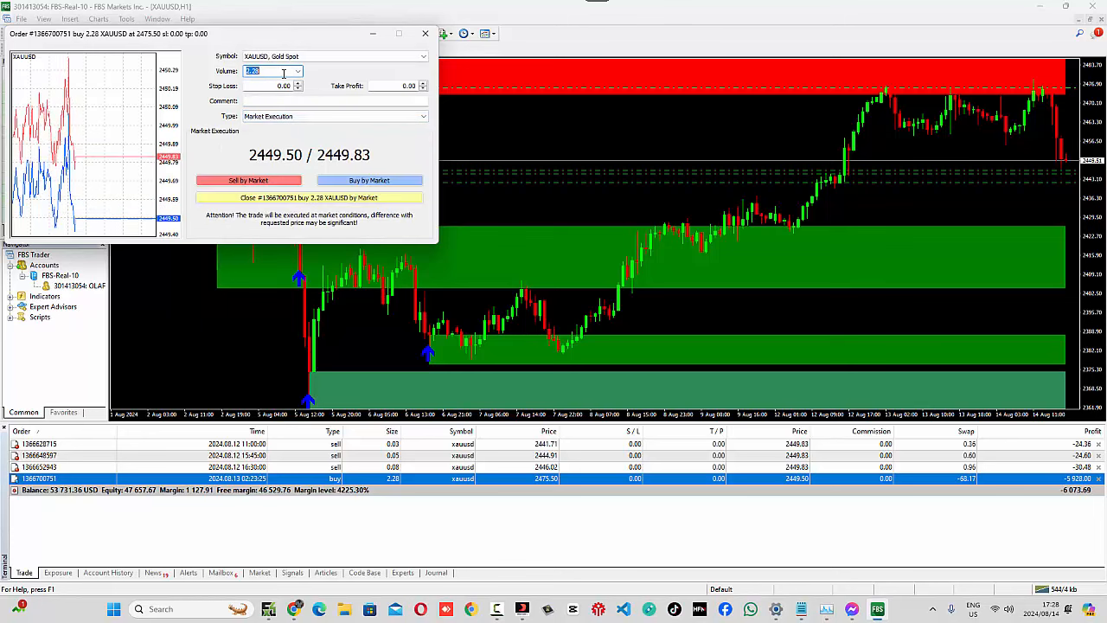
text(0.00)
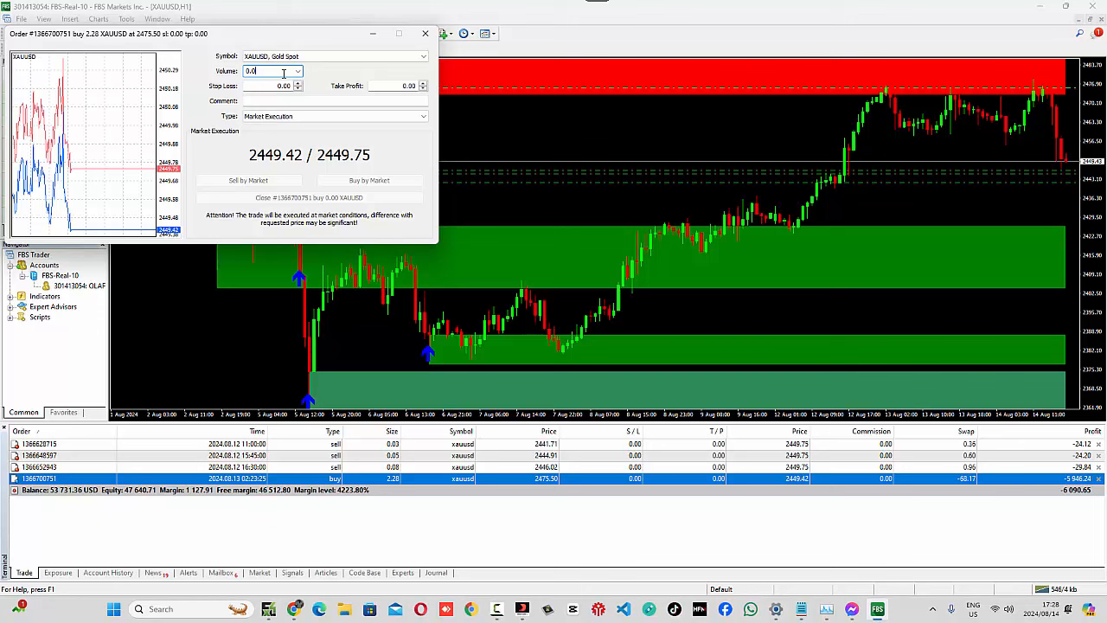
click(369, 179)
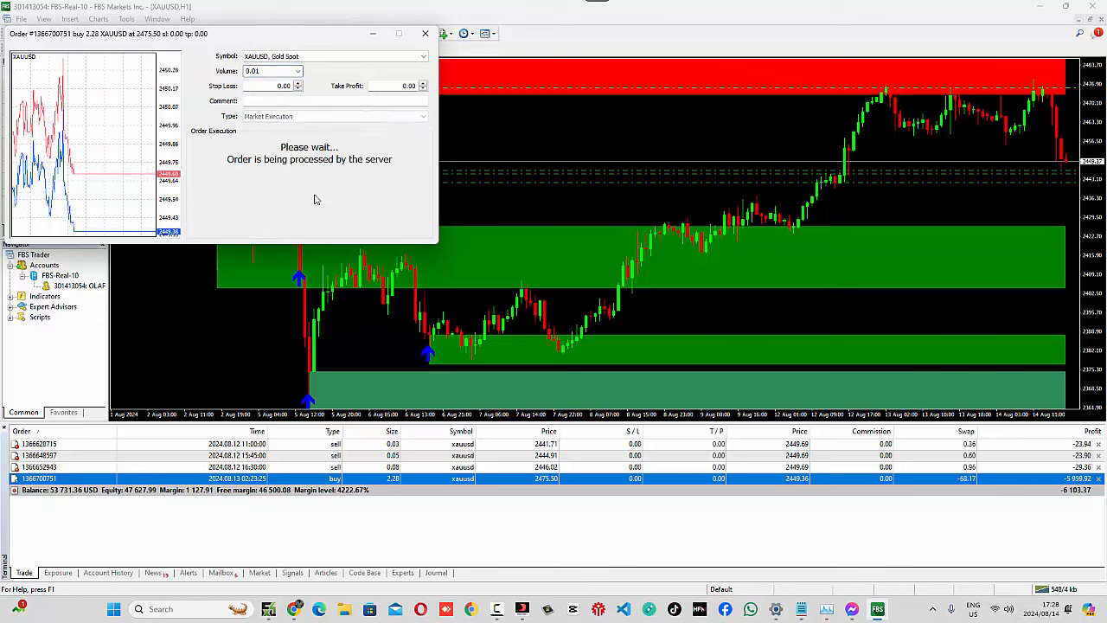
click(107, 572)
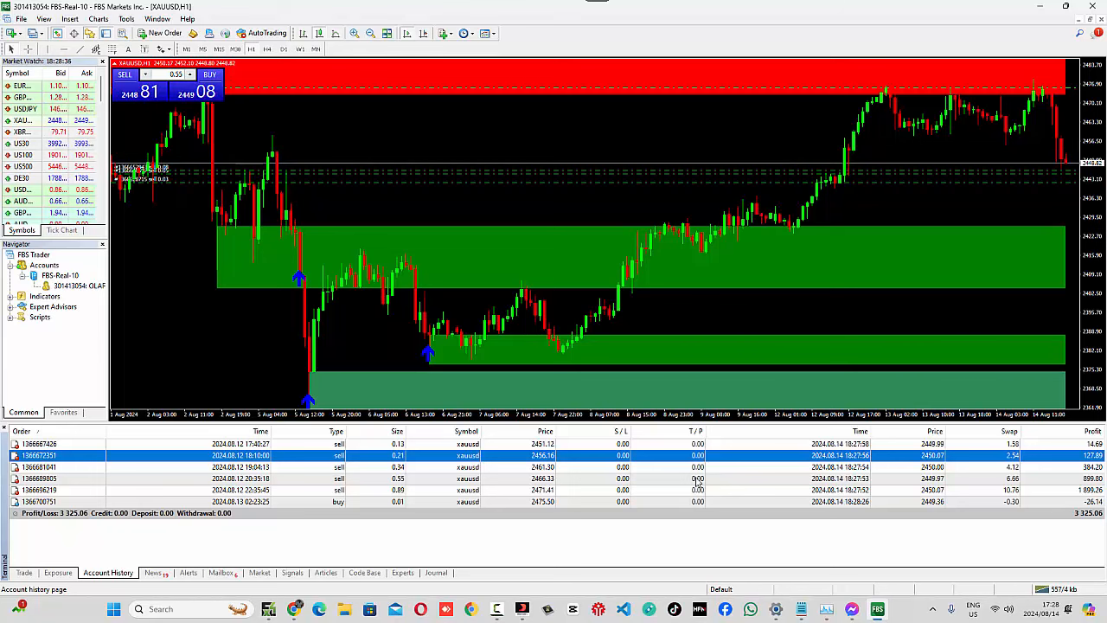
Open Windows Calculator and add up the lot sizes, 26.14 plus 0.3.
click(160, 609)
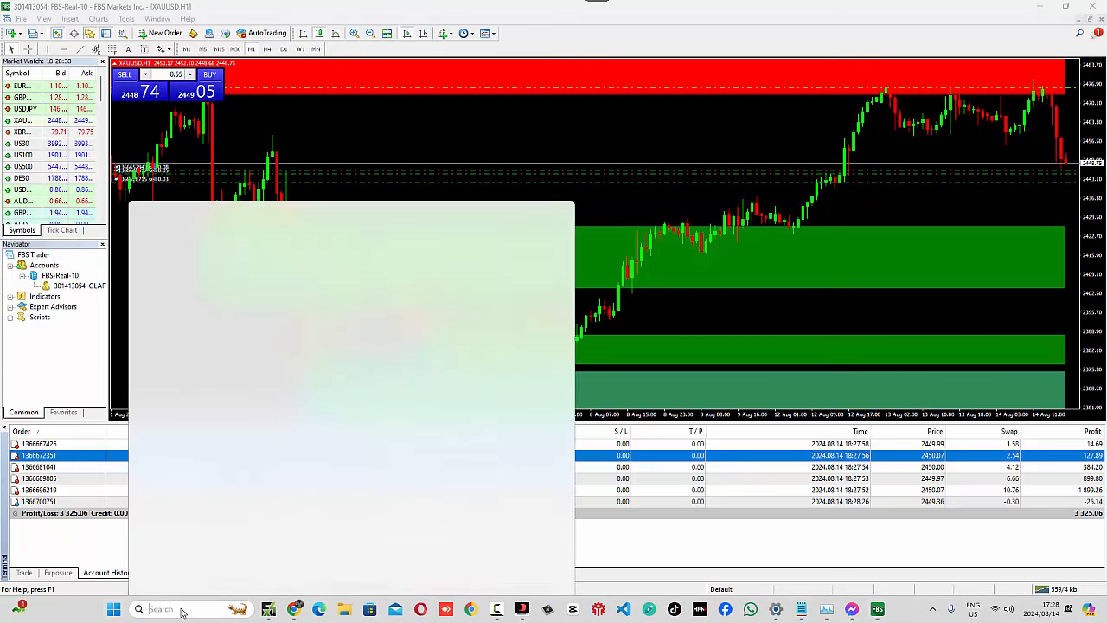
text(calculator)
text(2)
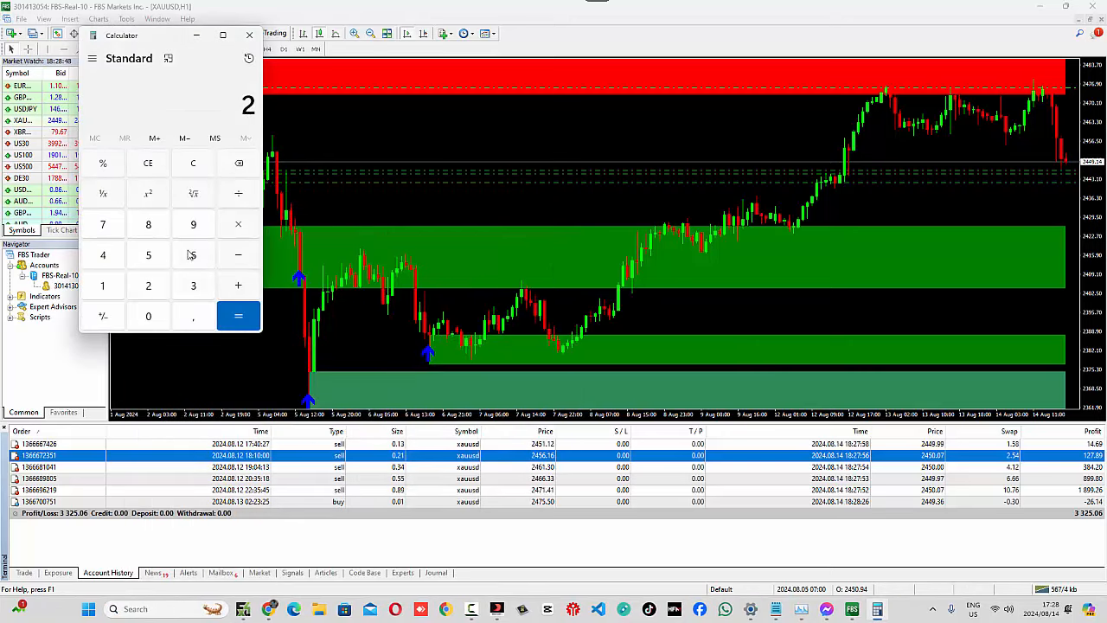
click(193, 255)
text(0,3)
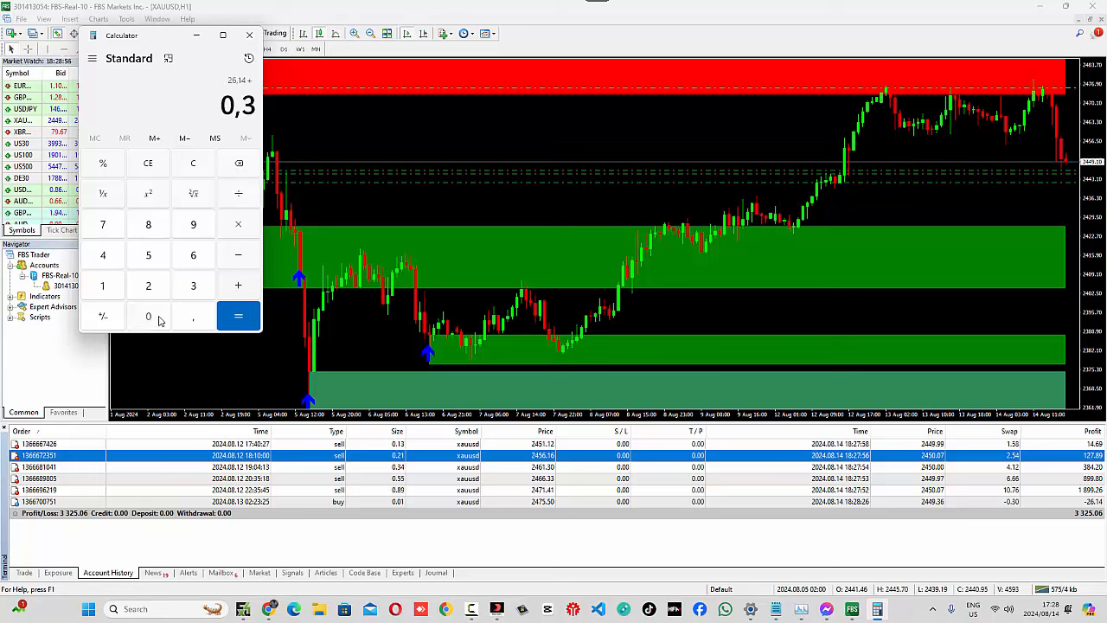
click(238, 315)
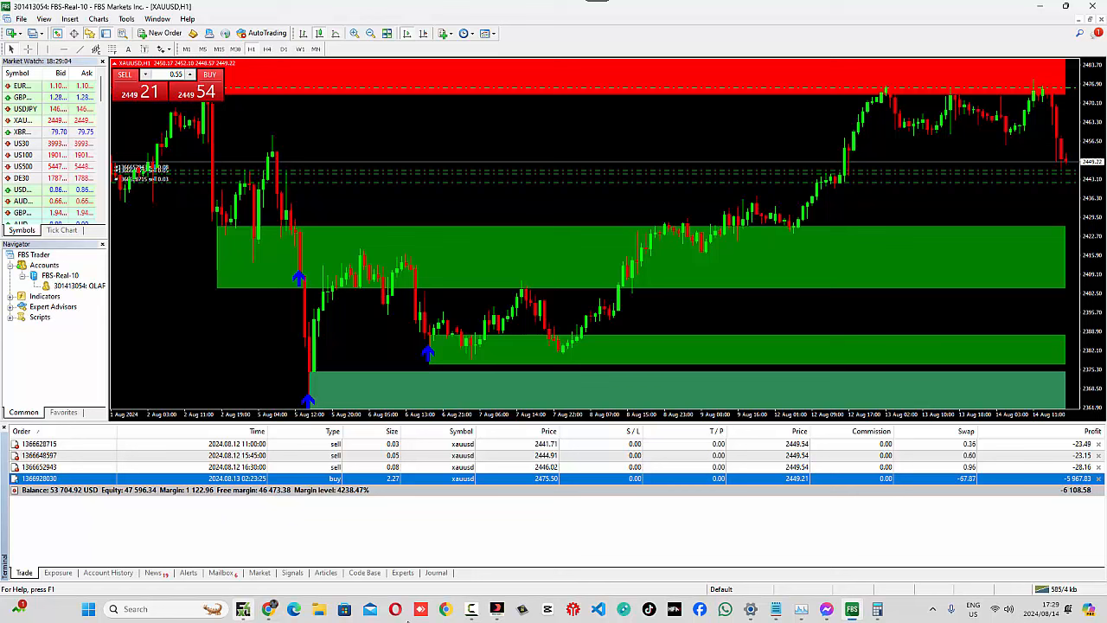
Close 0.27 lots of the 2.27-lot XAUUSD buy at market, leaving 2.00 lots.
click(877, 608)
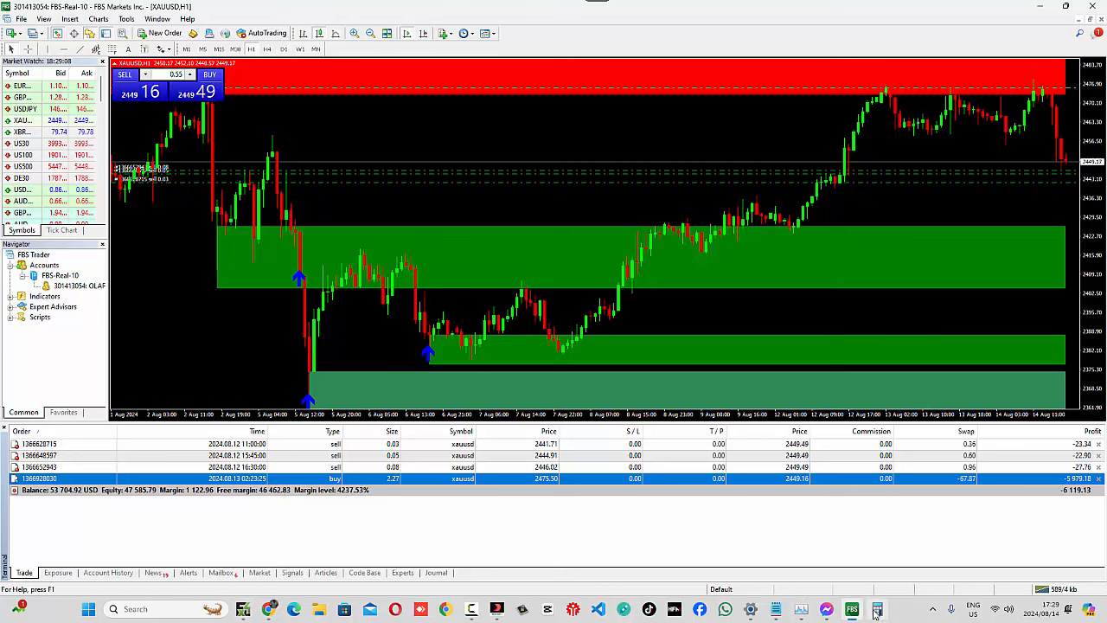
click(876, 609)
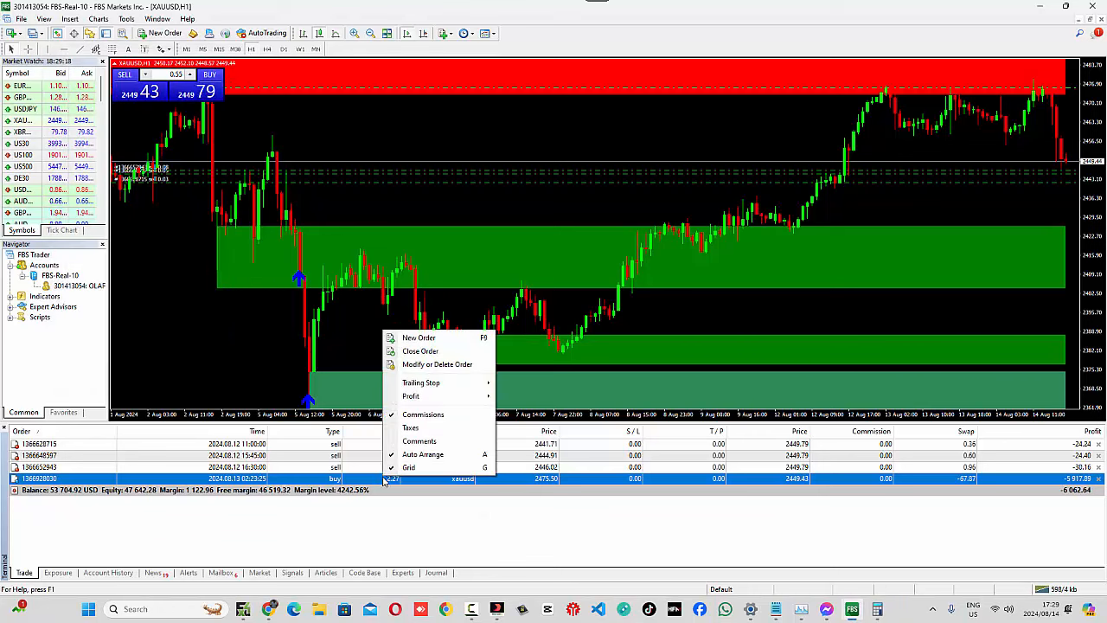
click(437, 364)
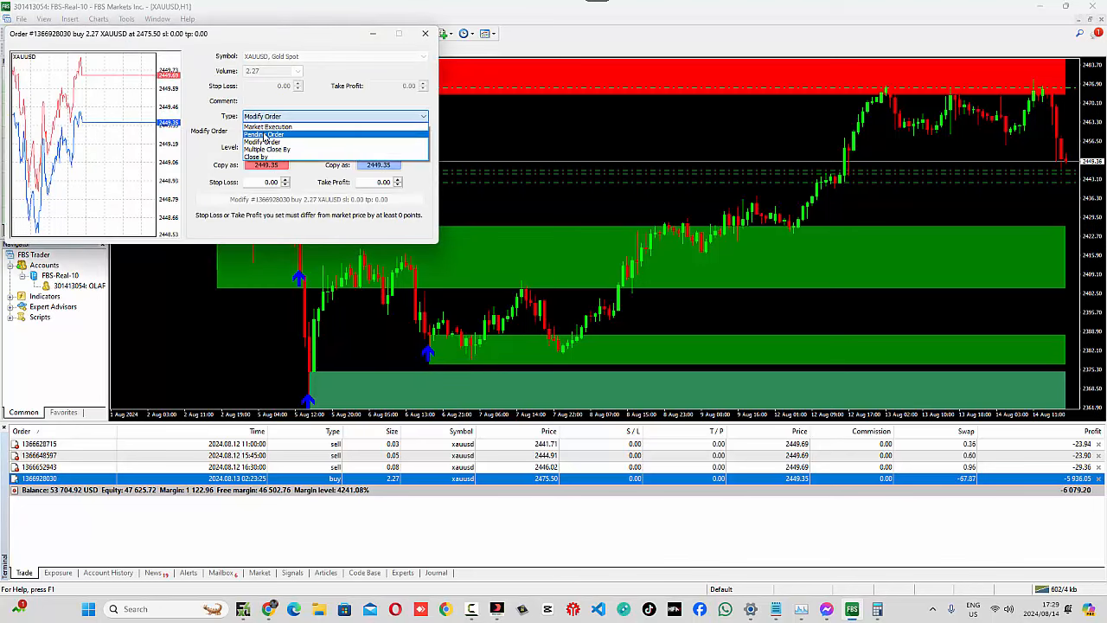
click(268, 126)
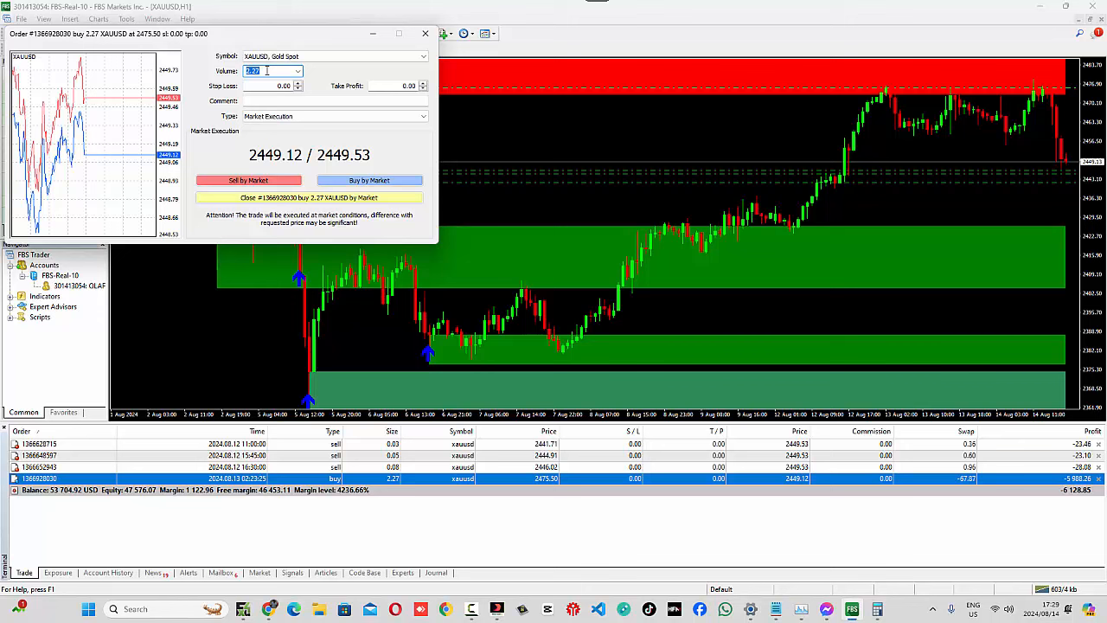
text(0.2)
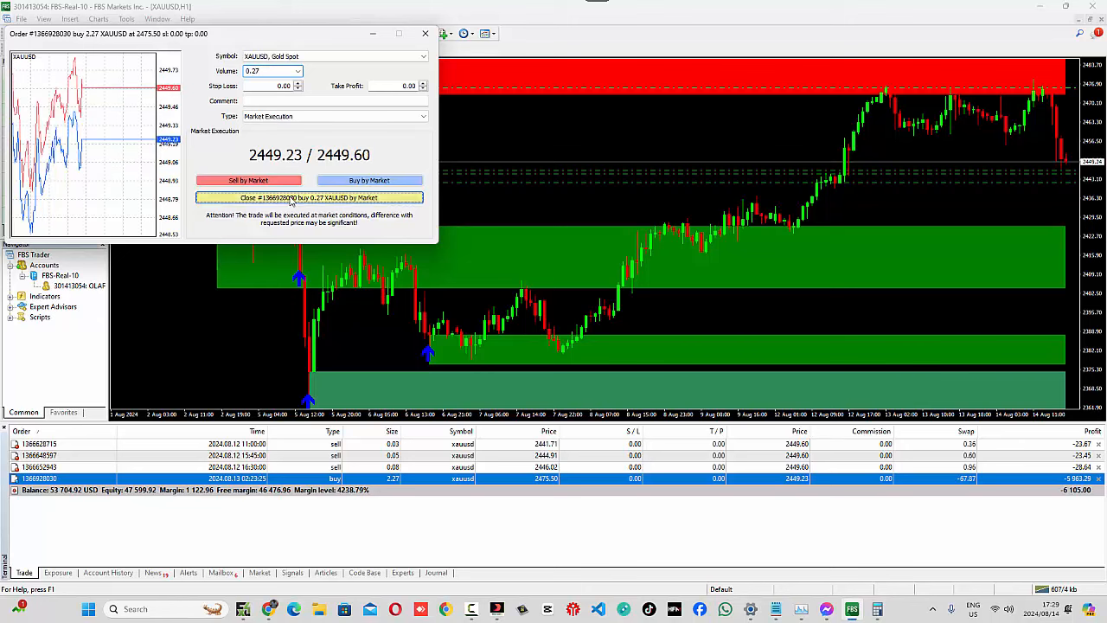
click(309, 198)
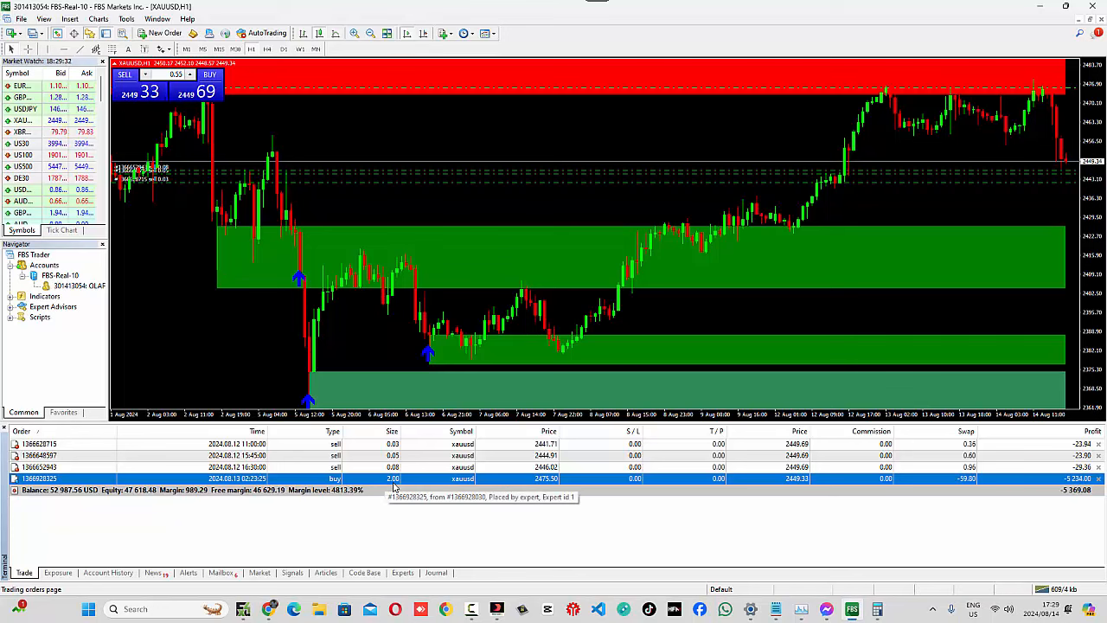
Check history, then close another 0.27 lots of the XAUUSD buy, leaving 1.73 lots.
click(107, 572)
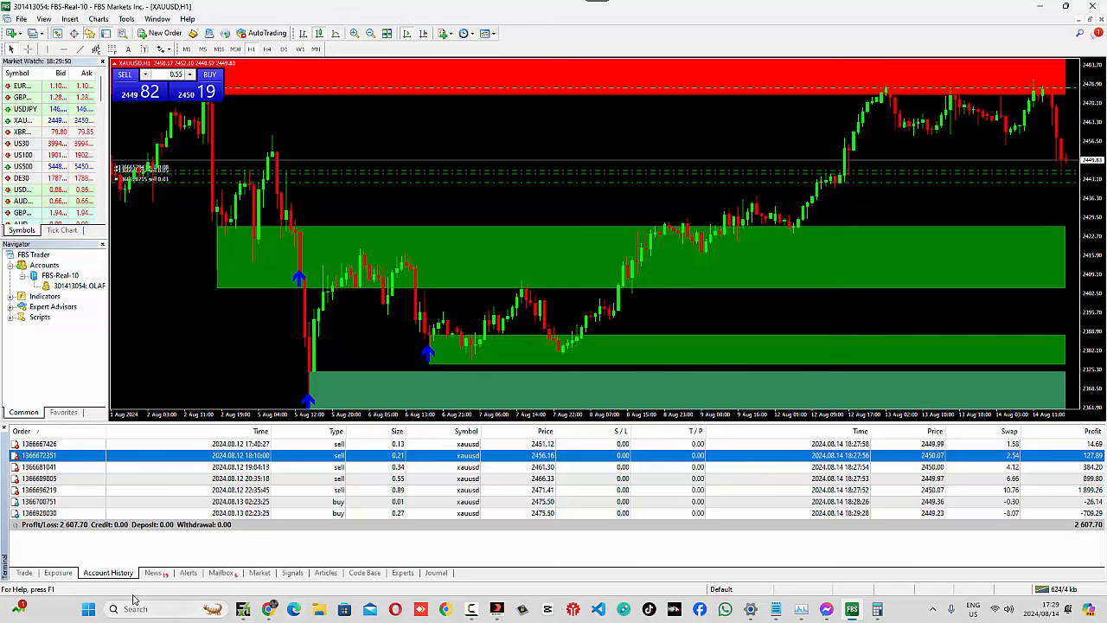
click(23, 572)
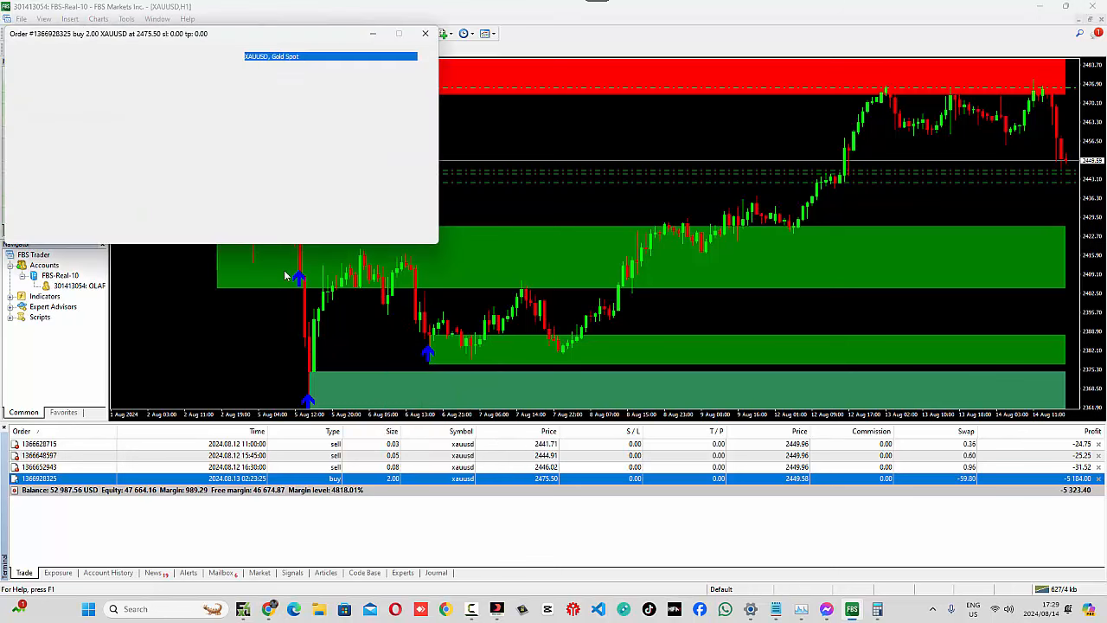
click(335, 116)
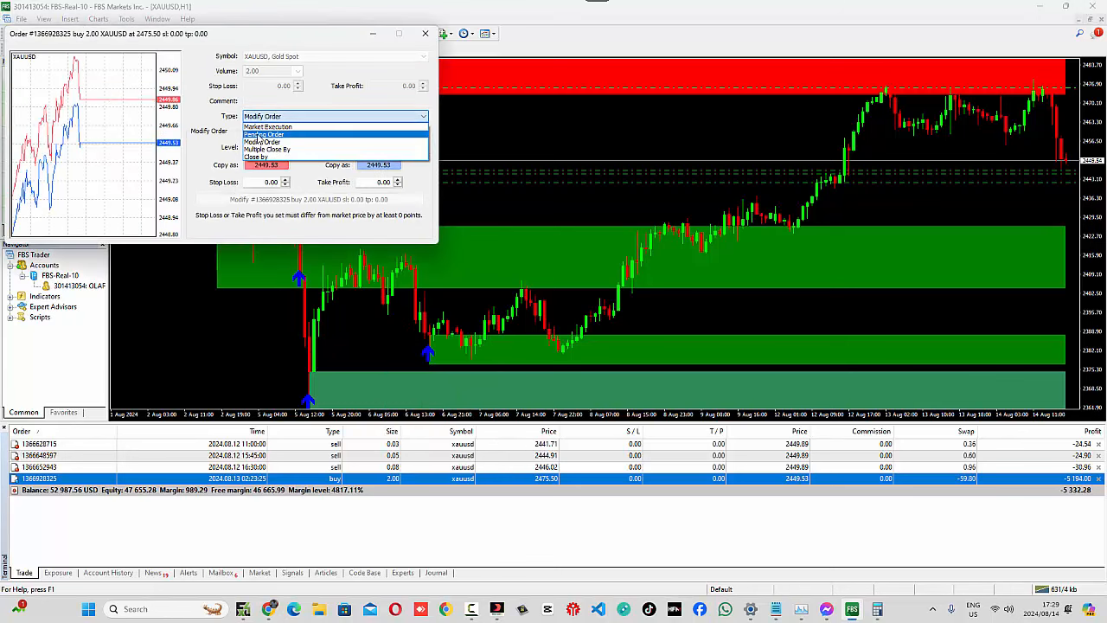
click(268, 126)
text(0.27)
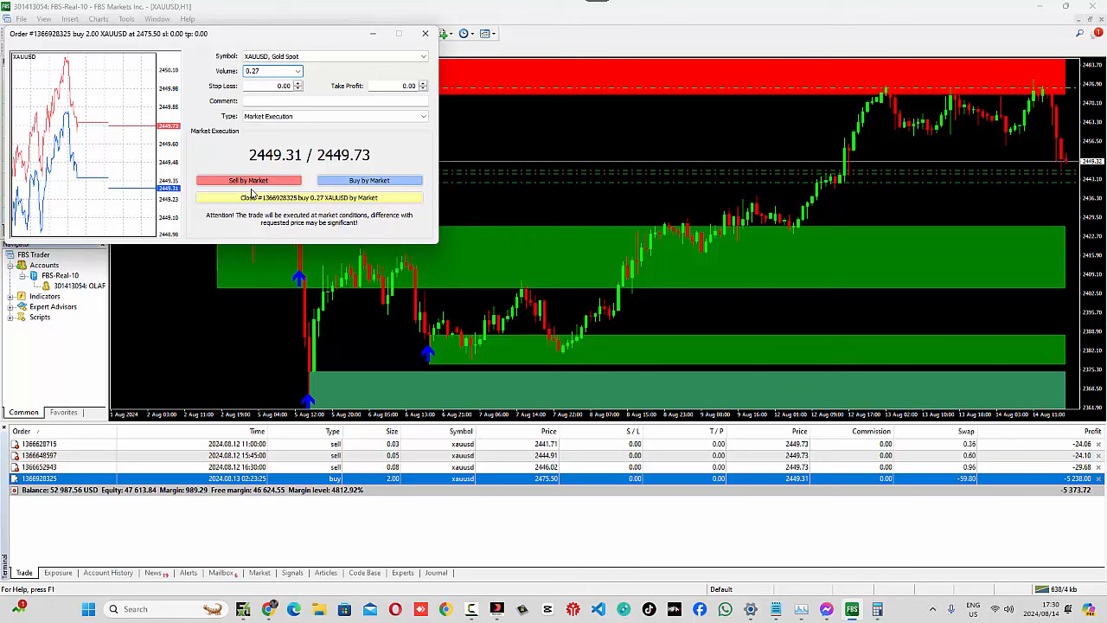
click(369, 180)
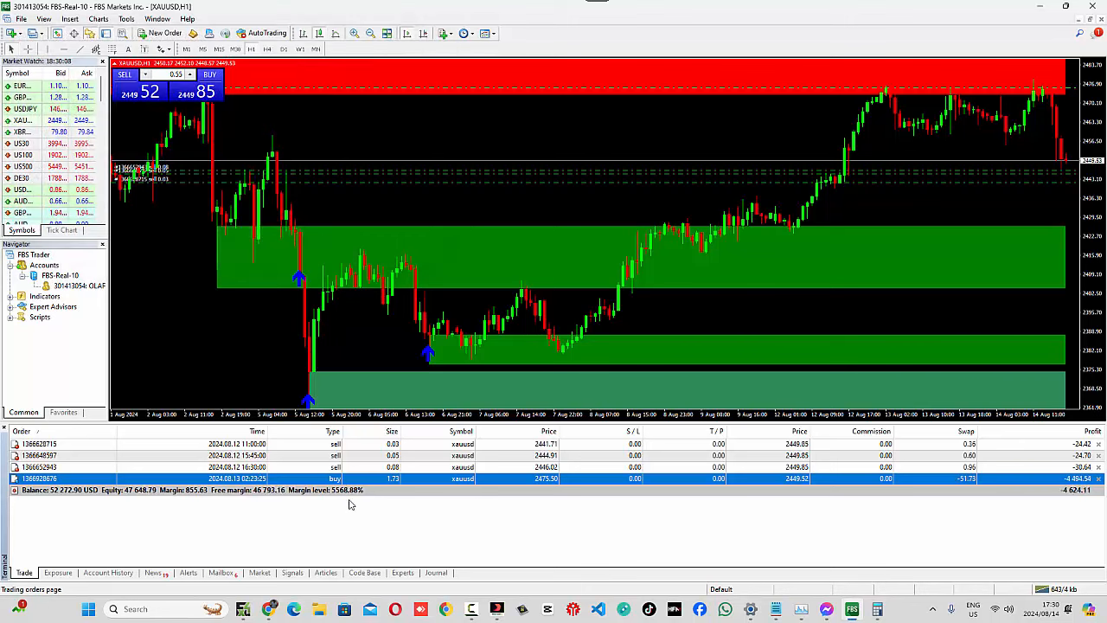
Close a third 0.27 lots of the XAUUSD buy and confirm it in Account History.
click(107, 572)
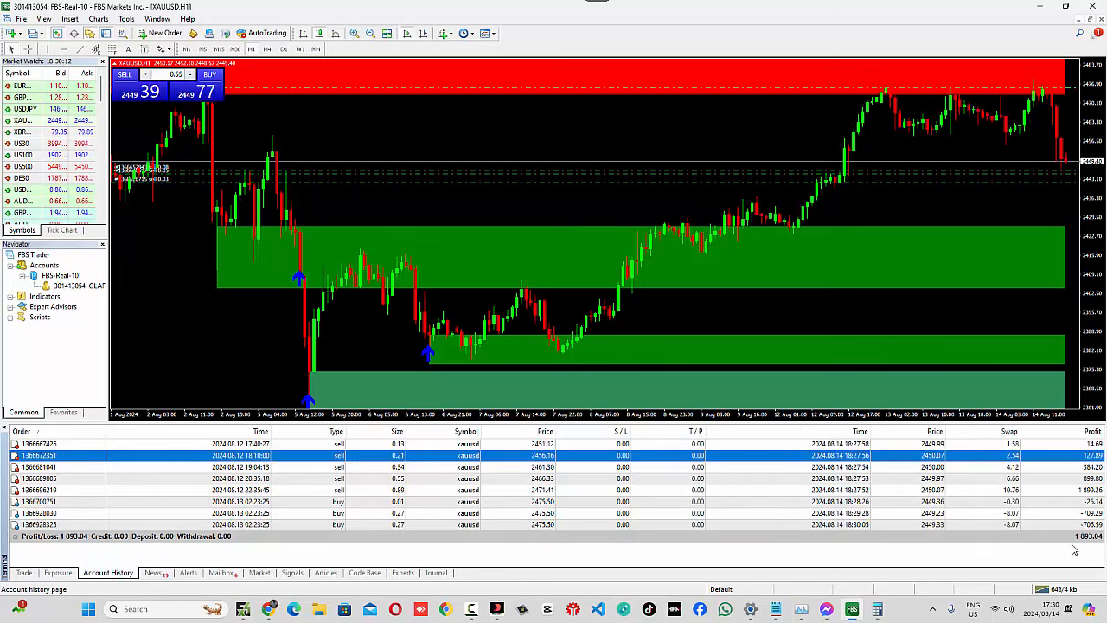
click(25, 572)
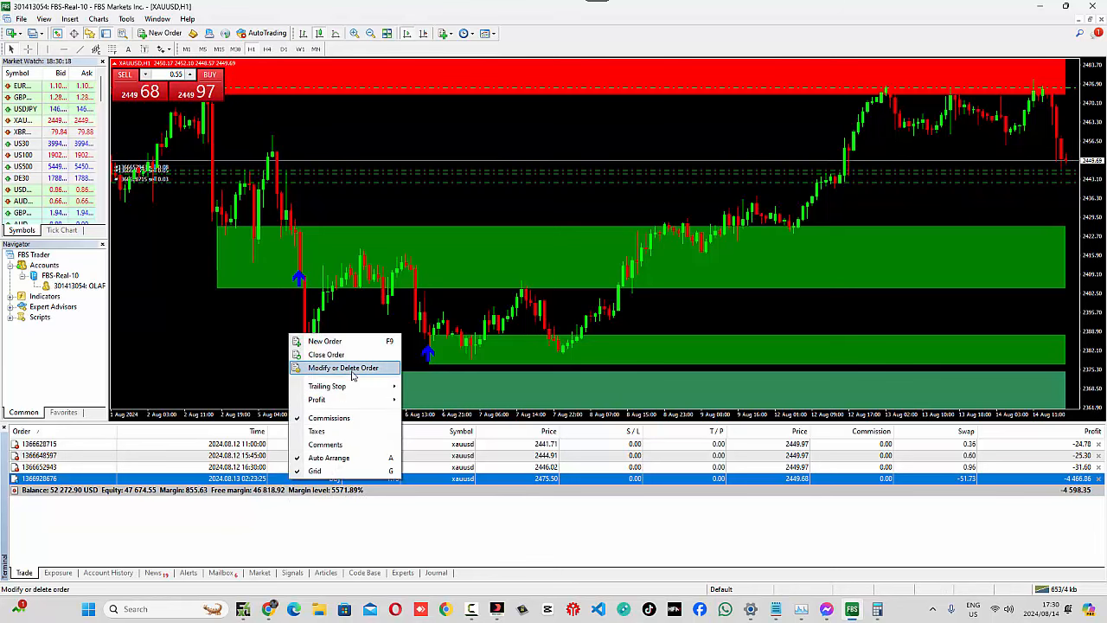
click(342, 368)
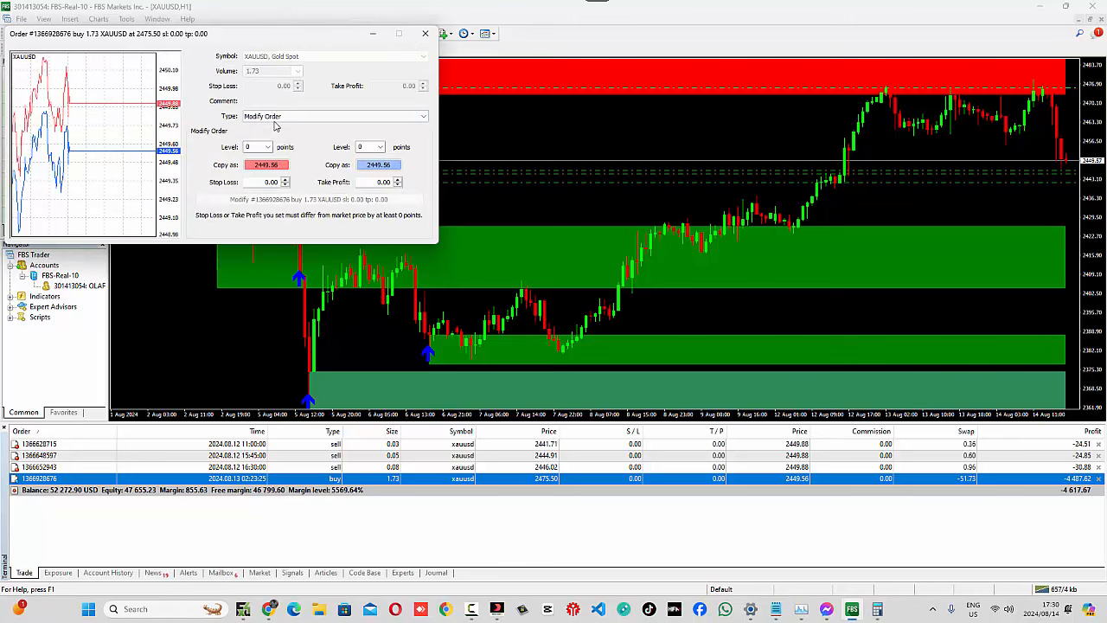
click(334, 116)
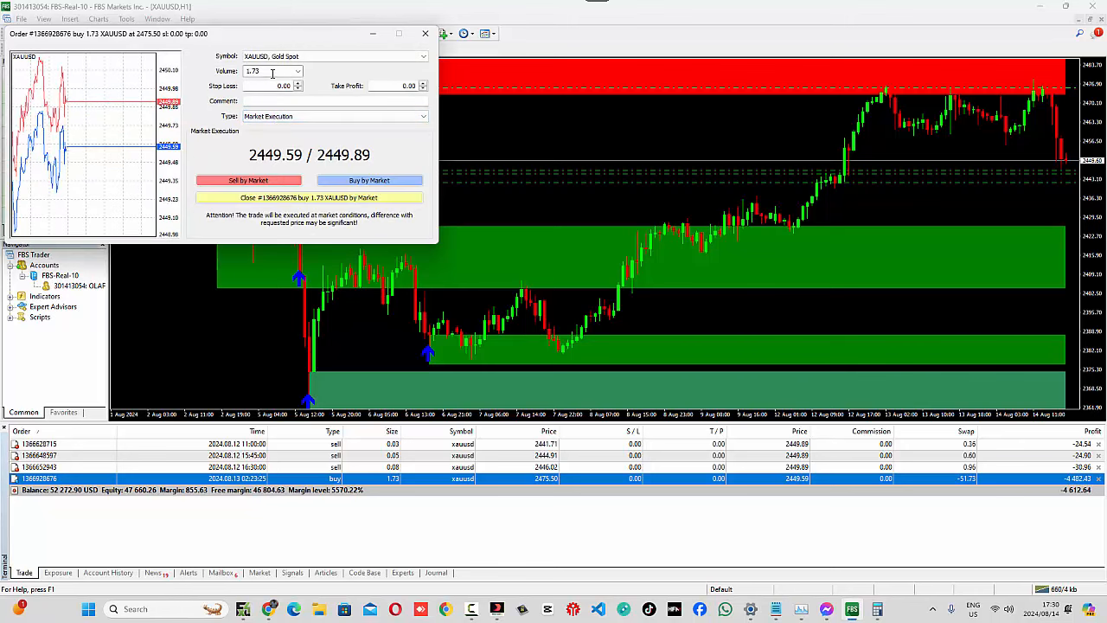
text(0)
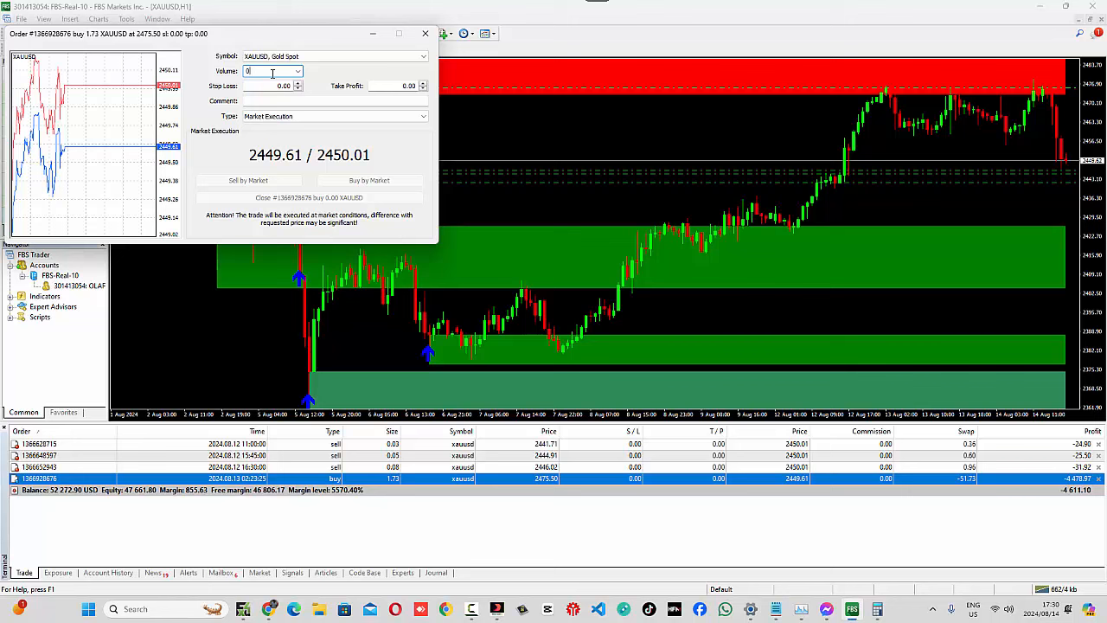
text(0.27)
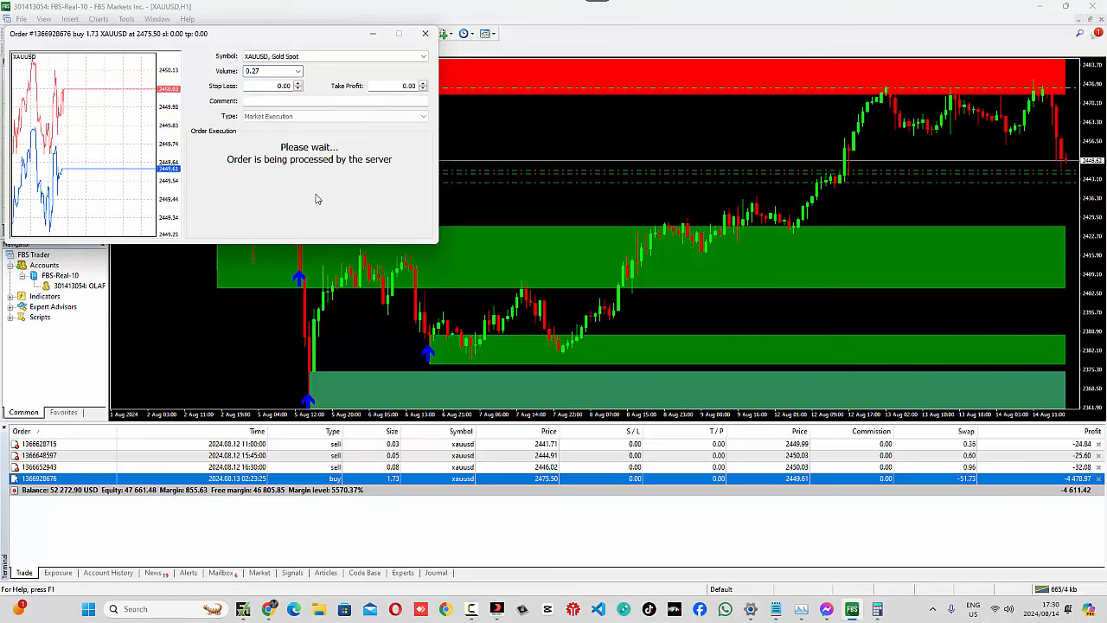
click(108, 573)
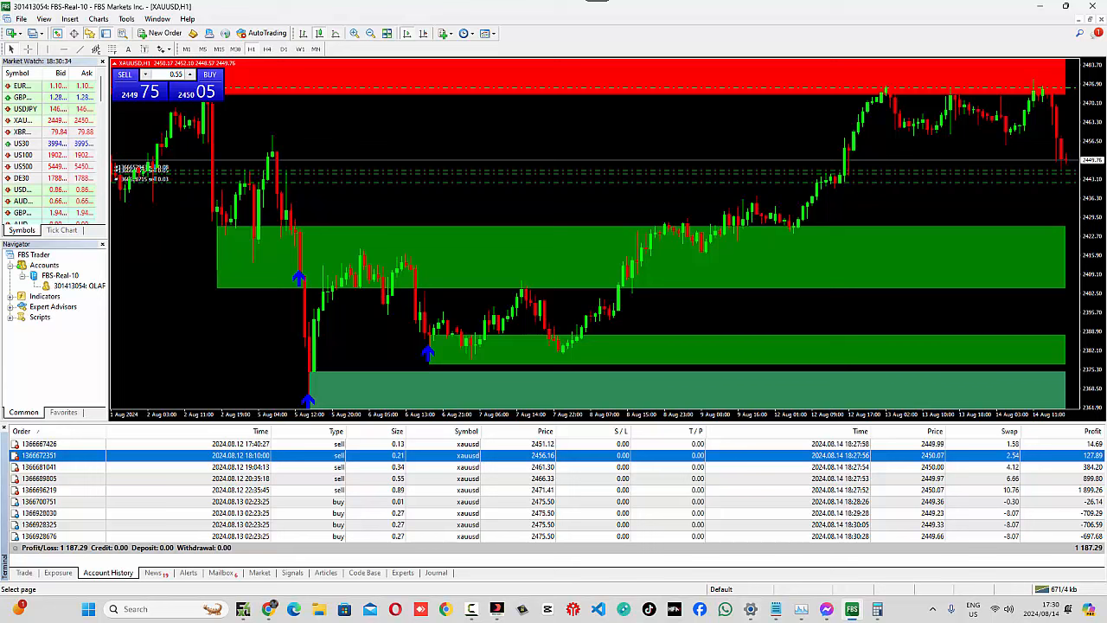
Close a fourth 0.27 lots of the buy, check history, and return to open positions.
click(23, 572)
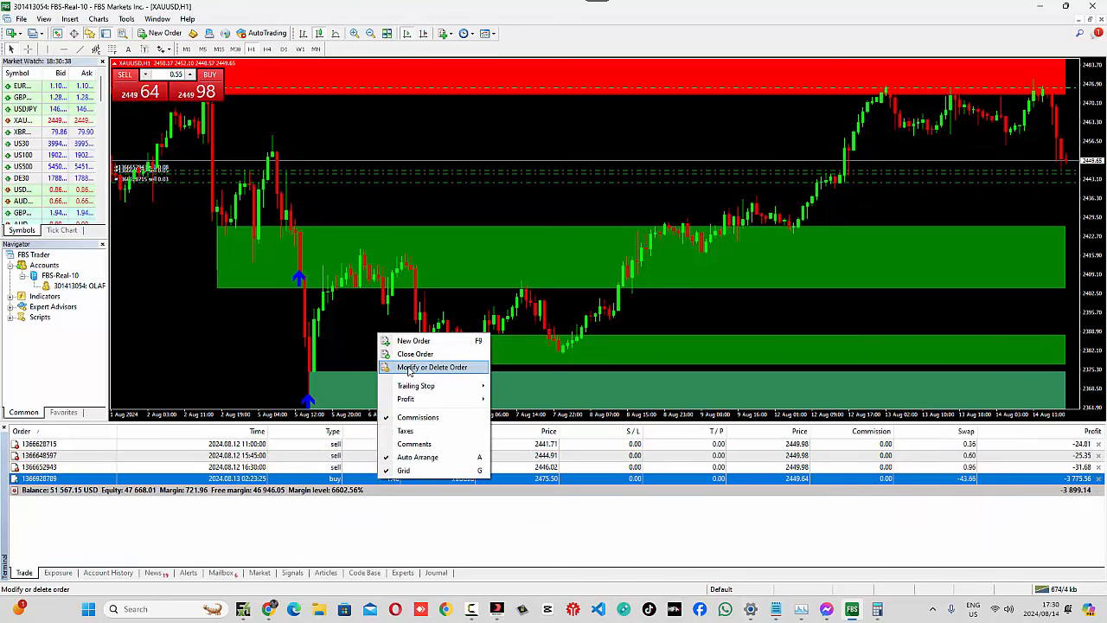
click(435, 367)
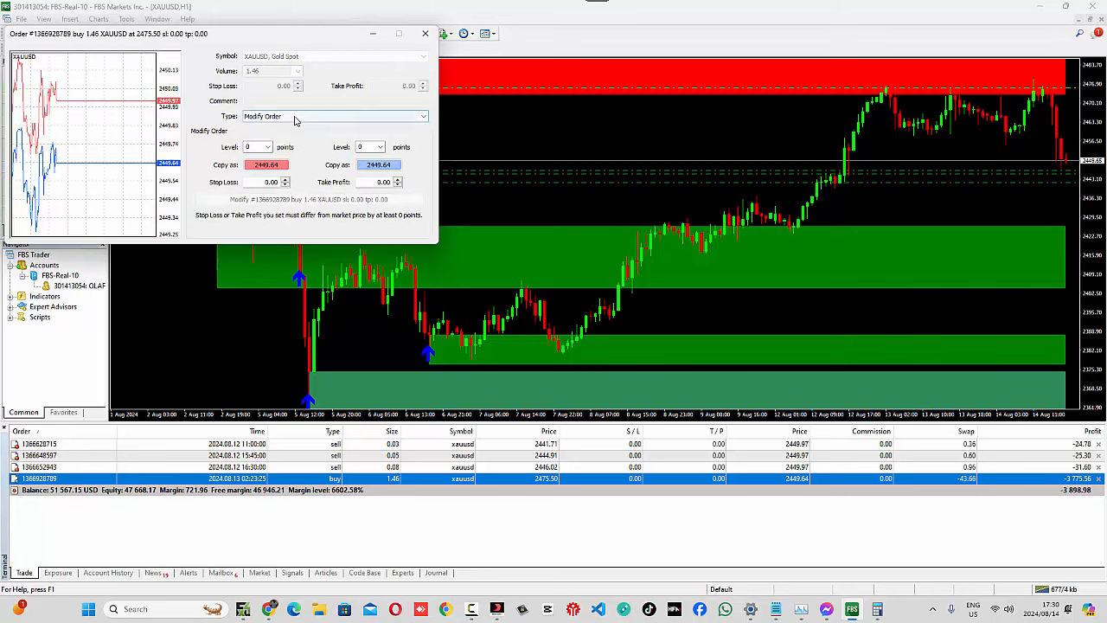
click(335, 115)
text(0.27)
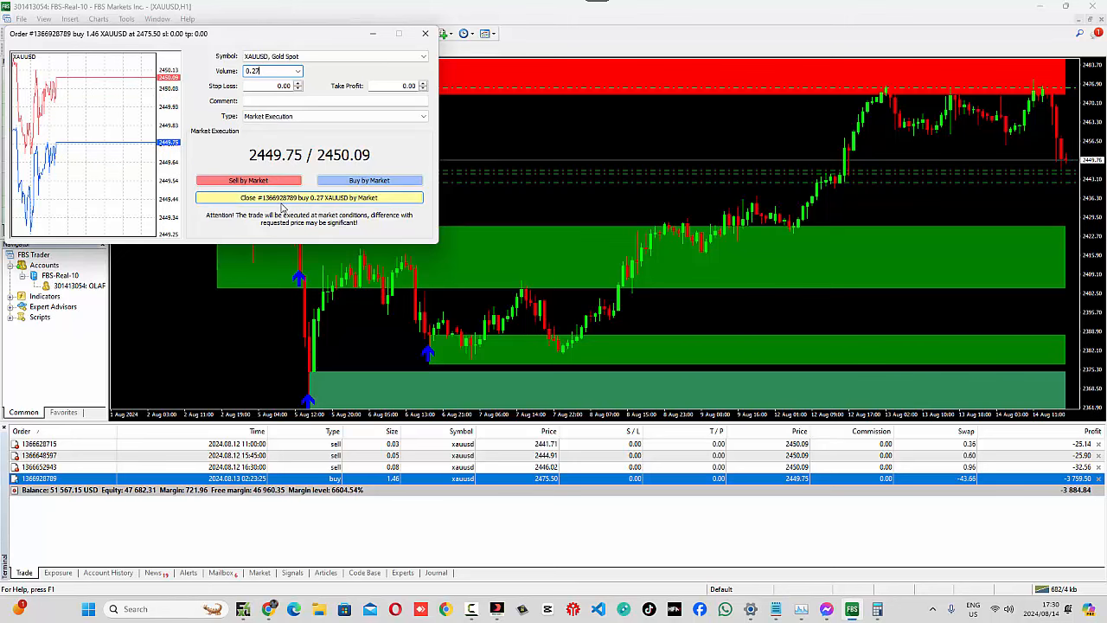
click(309, 197)
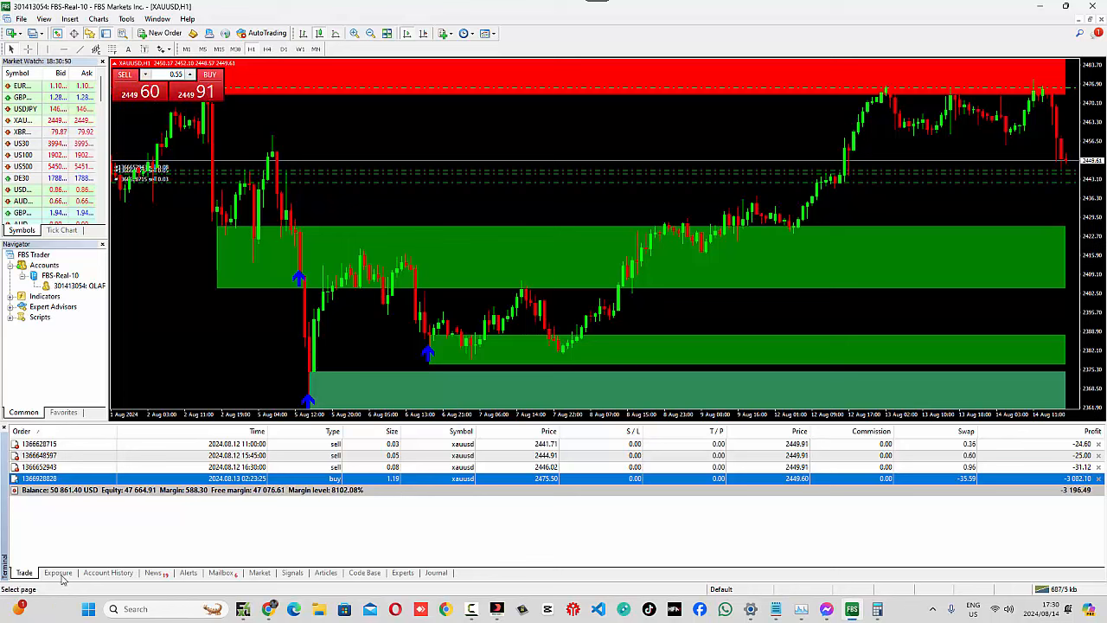
click(107, 572)
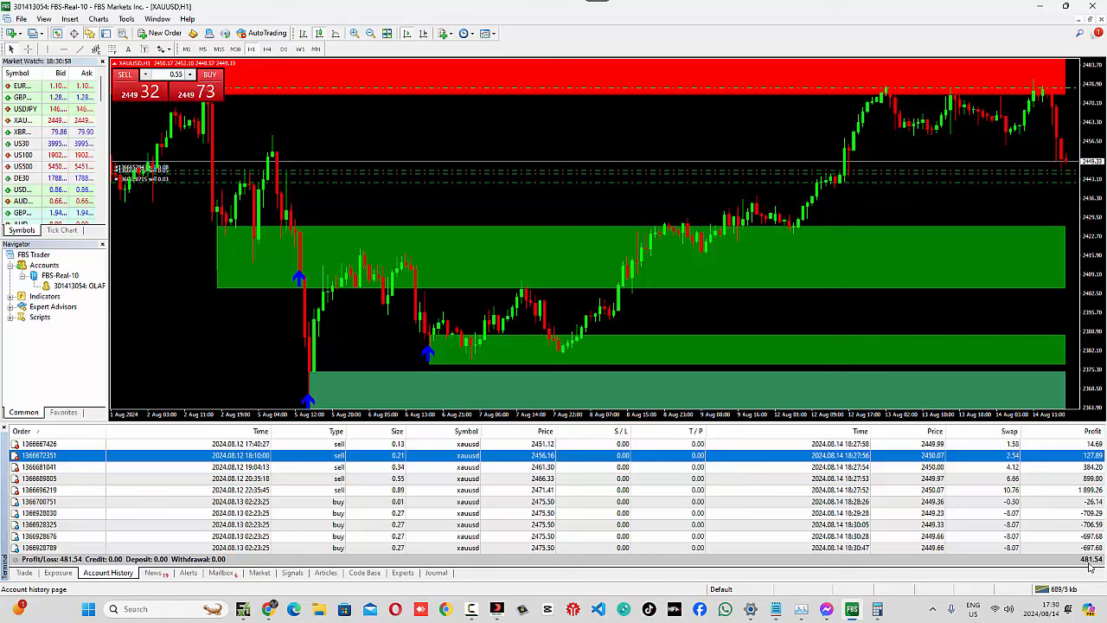
click(24, 573)
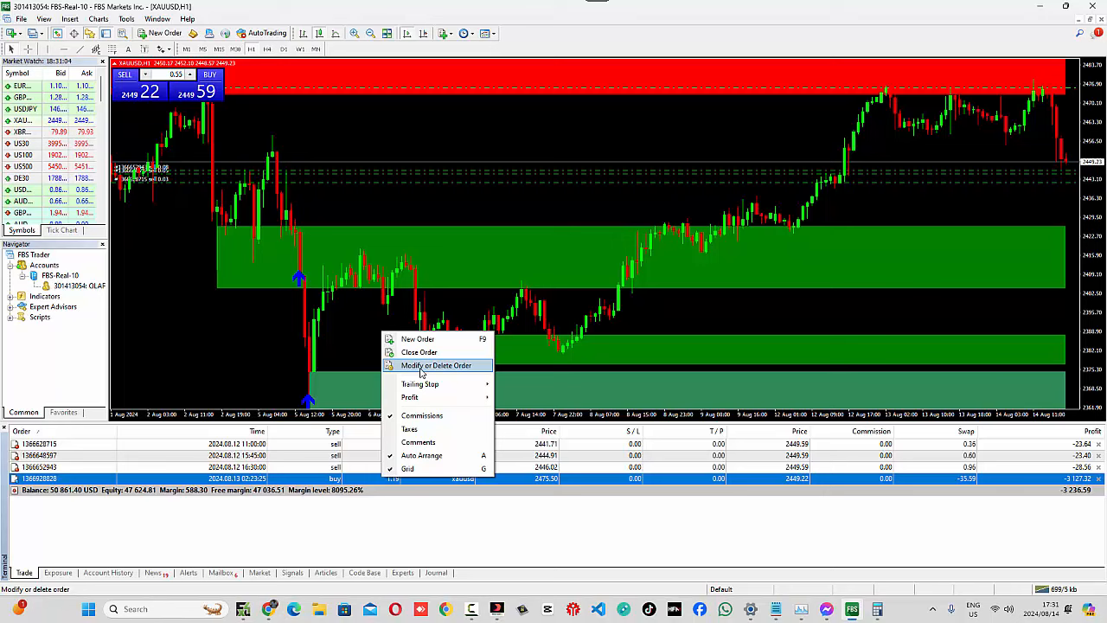
Close 0.09 lots of the XAUUSD buy, leaving 1.10 lots, and check the history.
click(437, 366)
text(0.09)
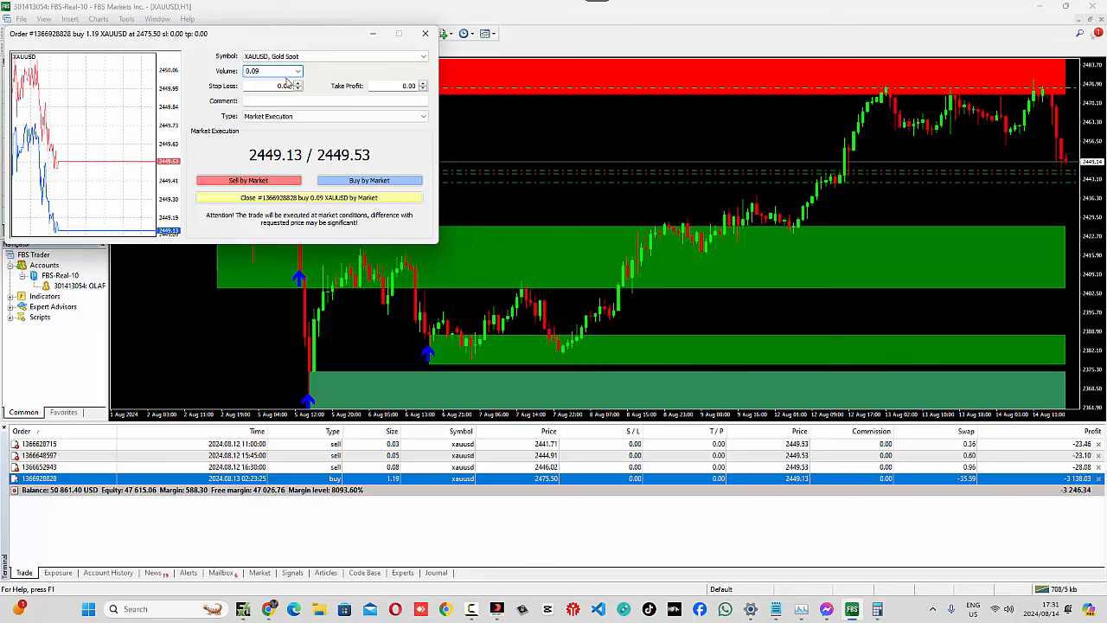
click(368, 180)
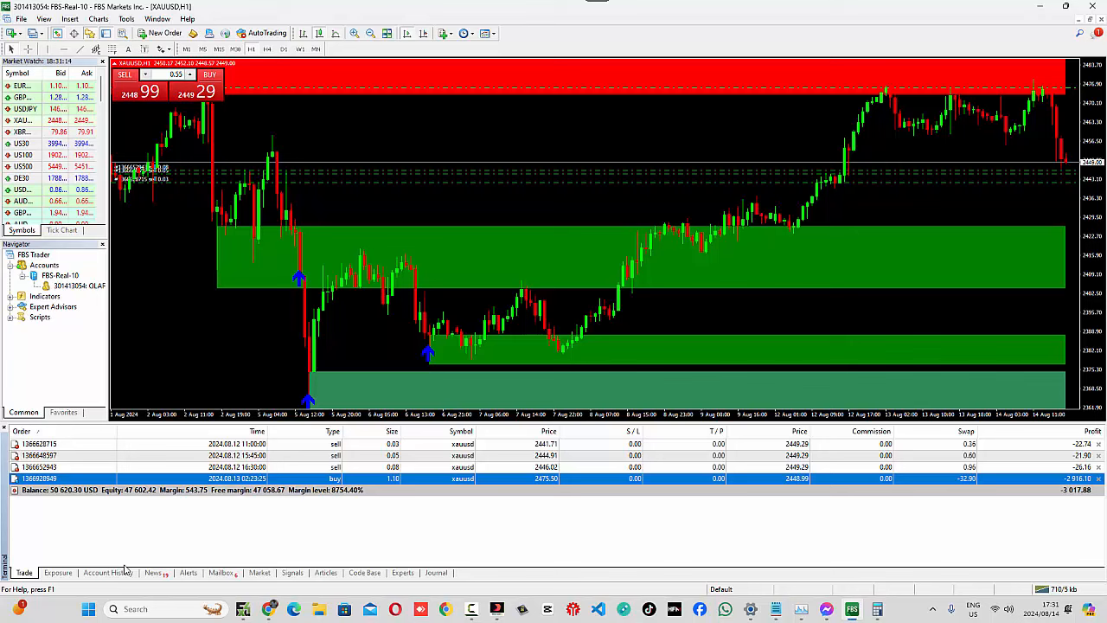
click(107, 572)
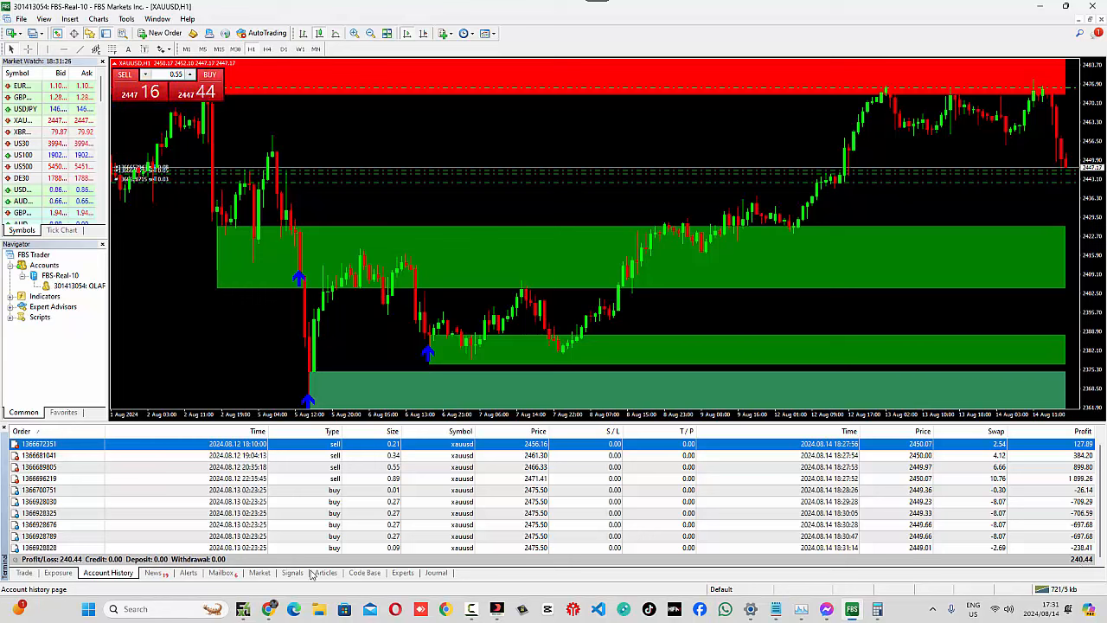
click(23, 572)
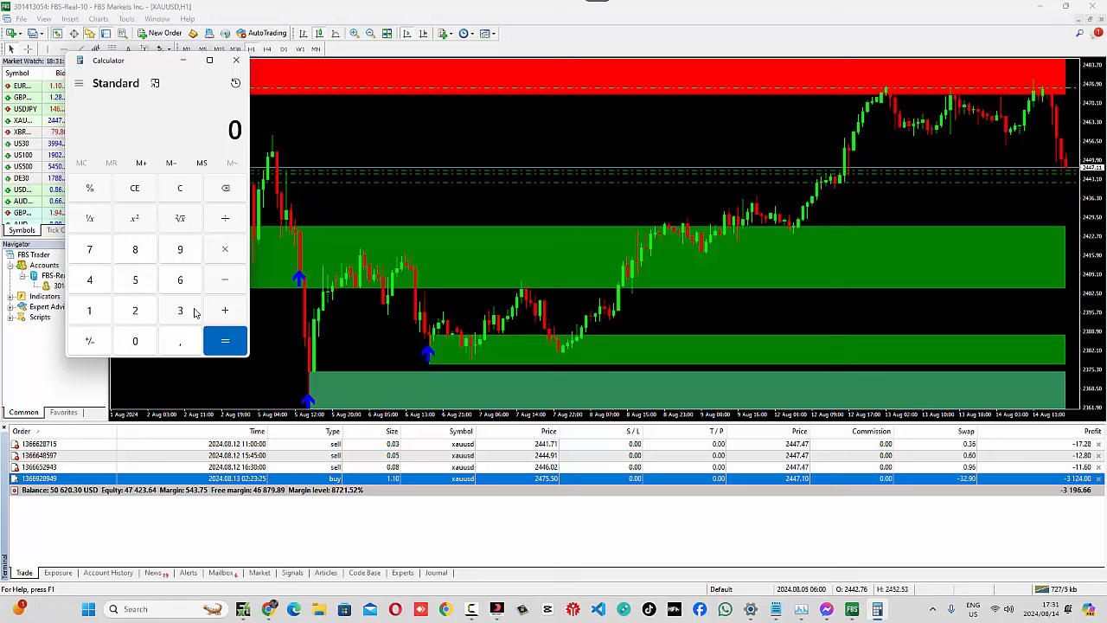
click(179, 340)
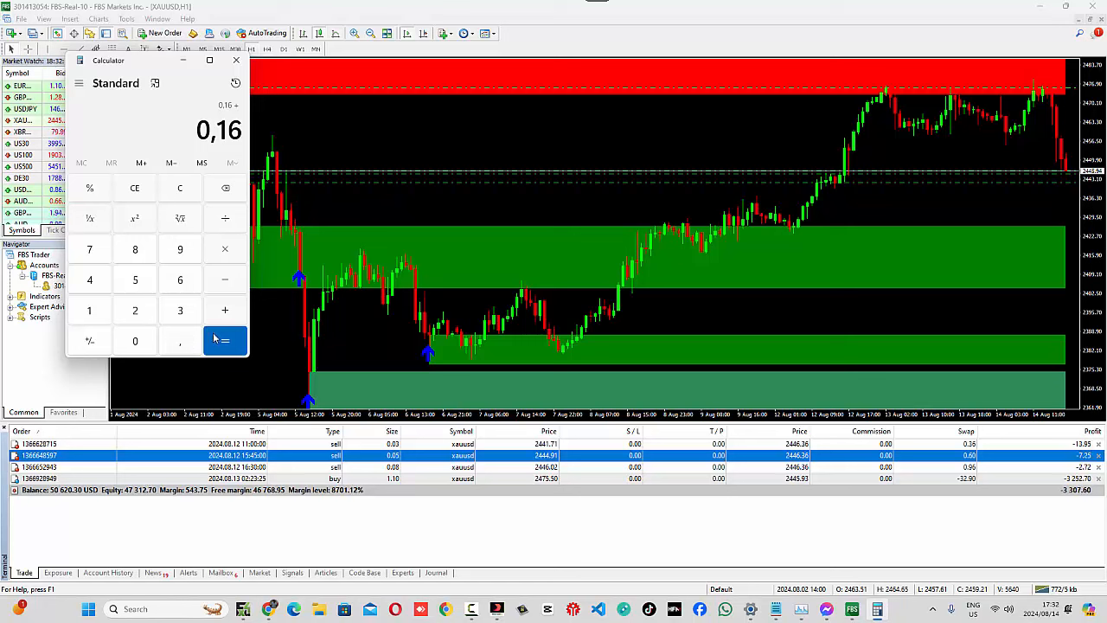
click(225, 340)
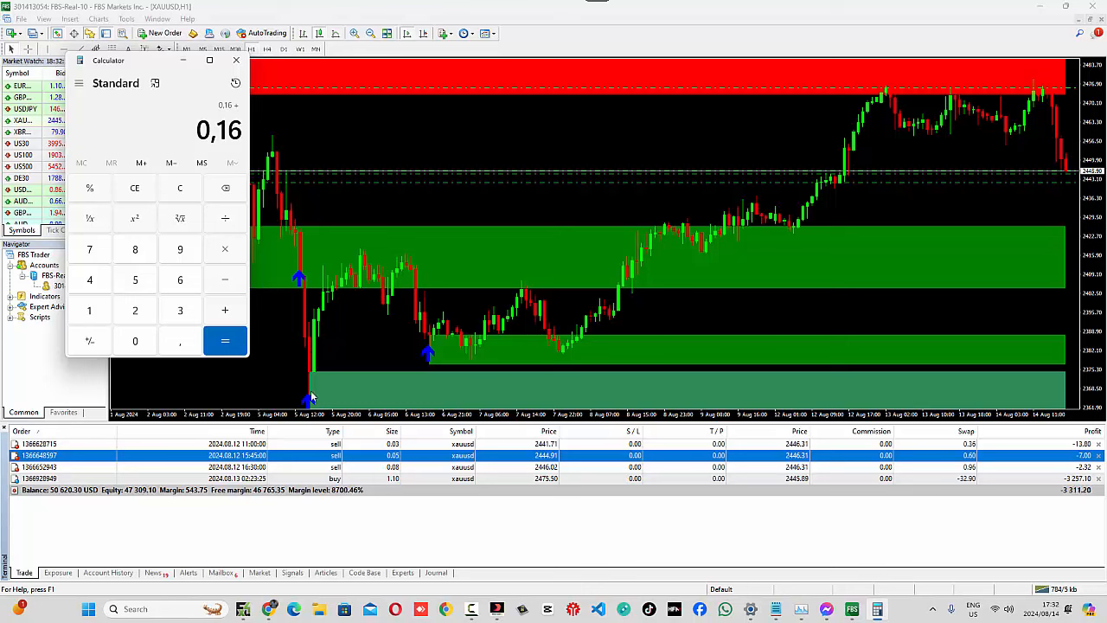
click(179, 188)
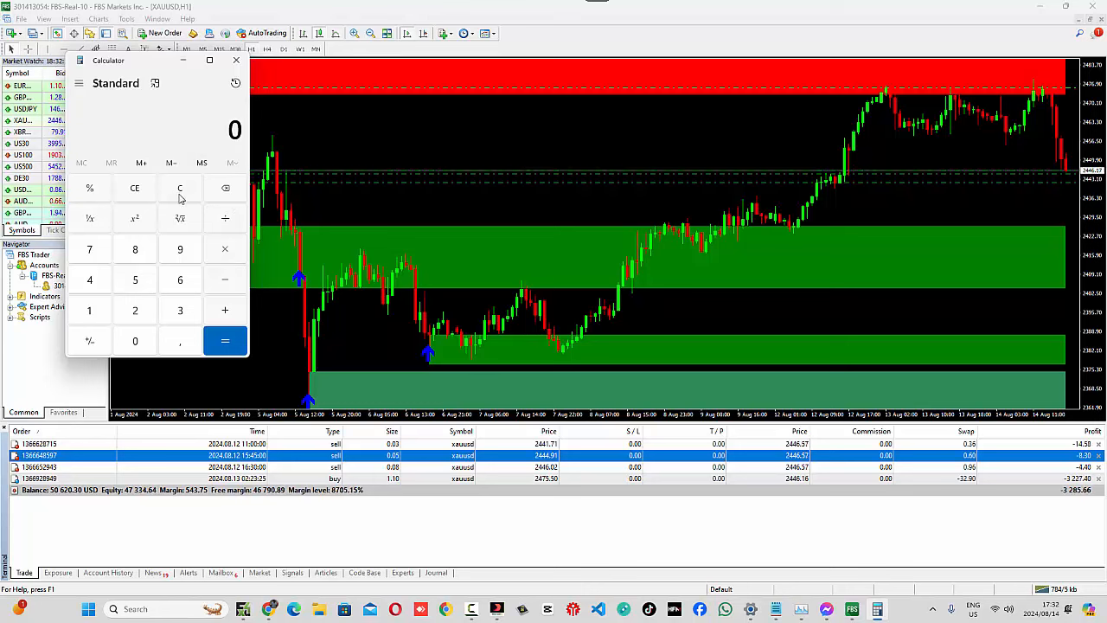
Compute 1.1 minus 0.16 in Calculator to get 0.94.
click(89, 309)
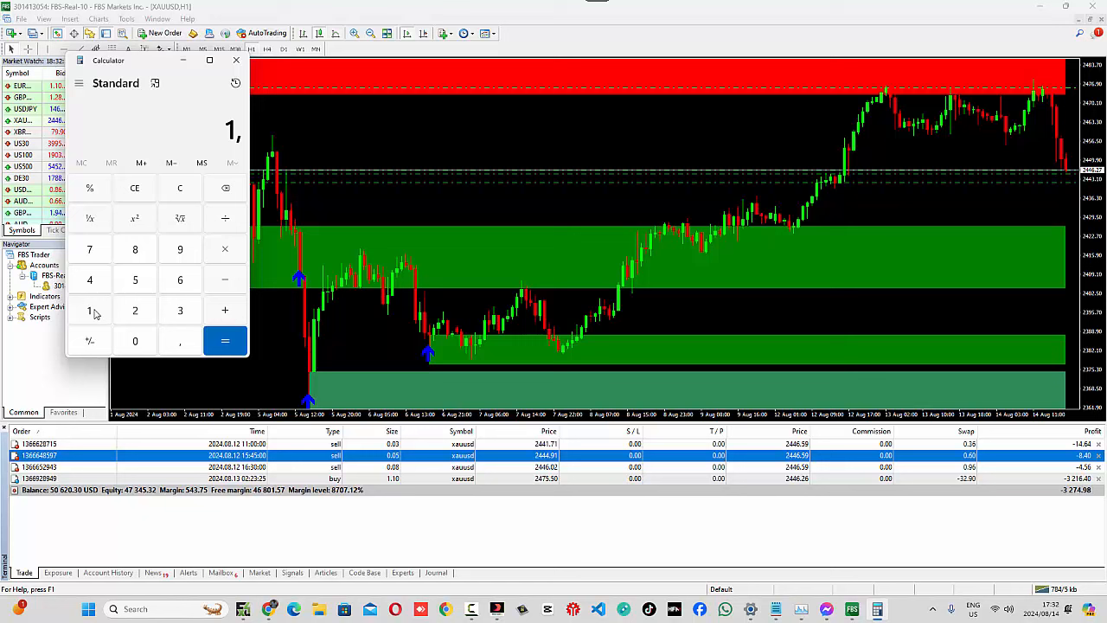
click(89, 310)
text(0,)
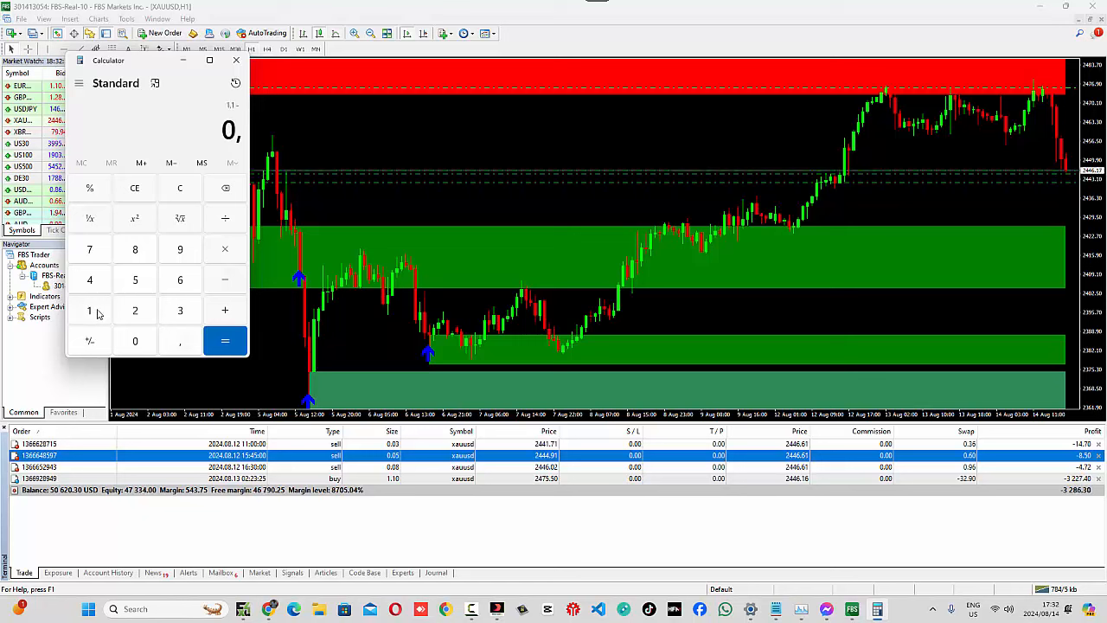
click(224, 340)
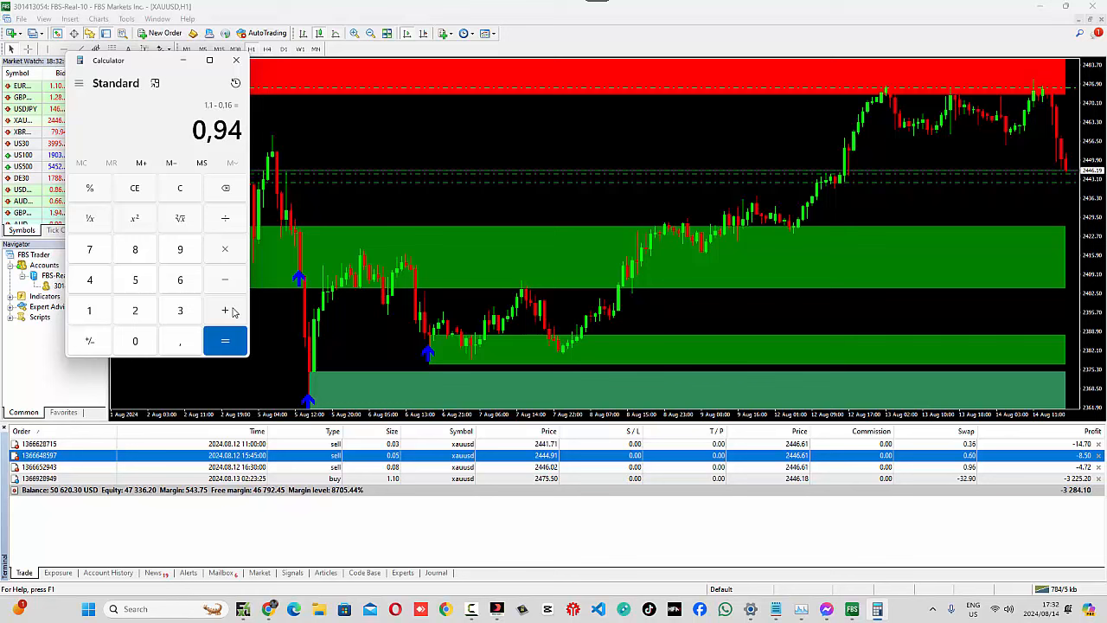
click(225, 340)
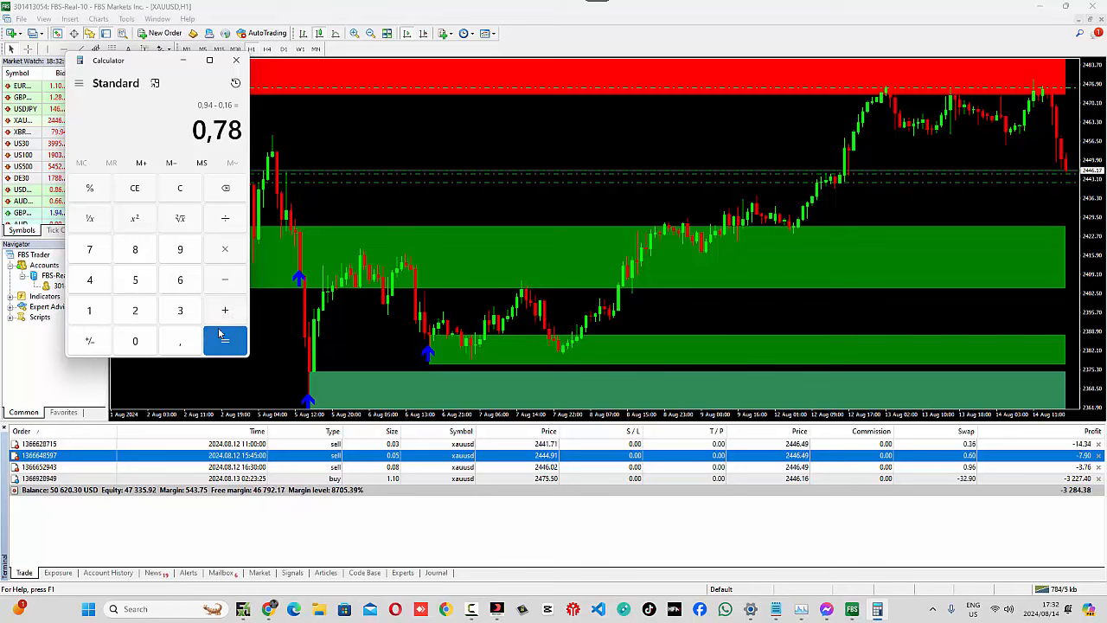
click(225, 340)
text(0,94)
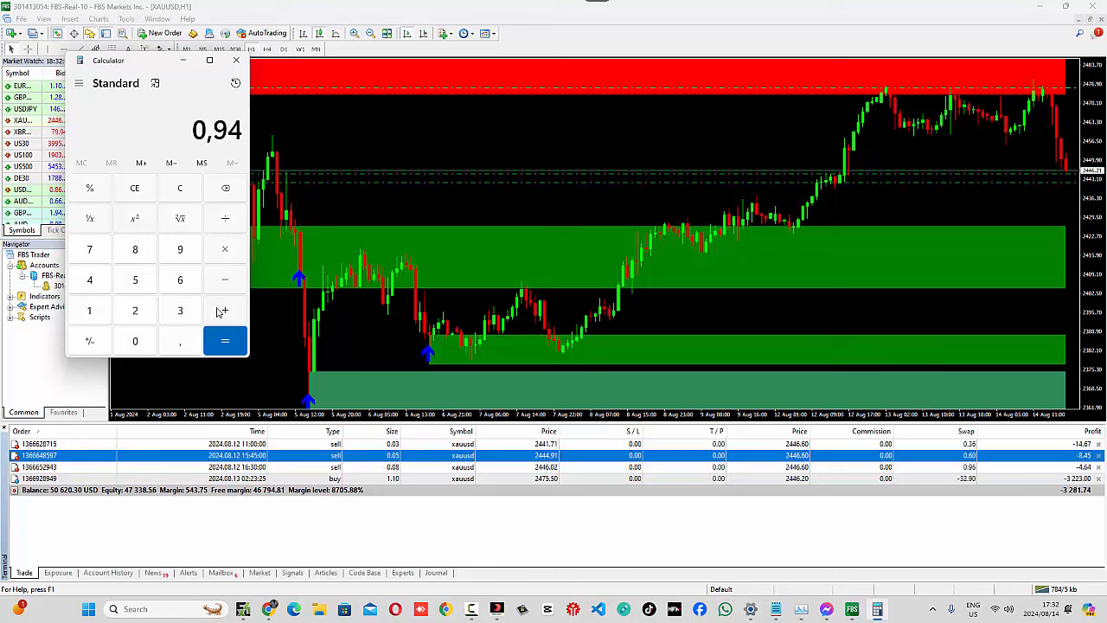
Verify that 0.94 plus 0.16 equals 1.1.
click(135, 341)
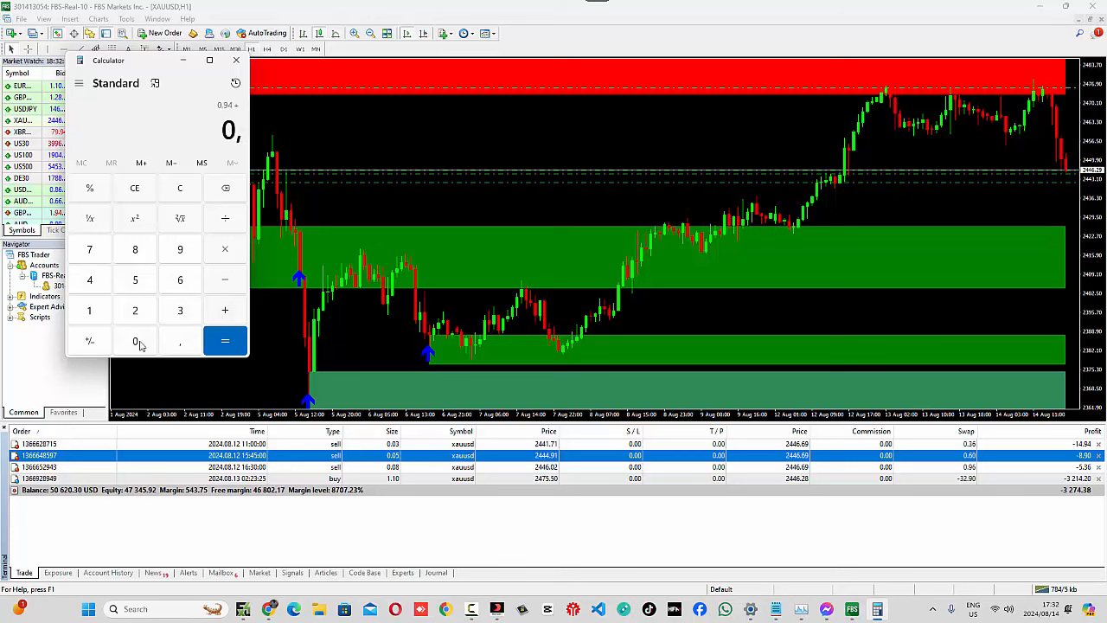
click(225, 340)
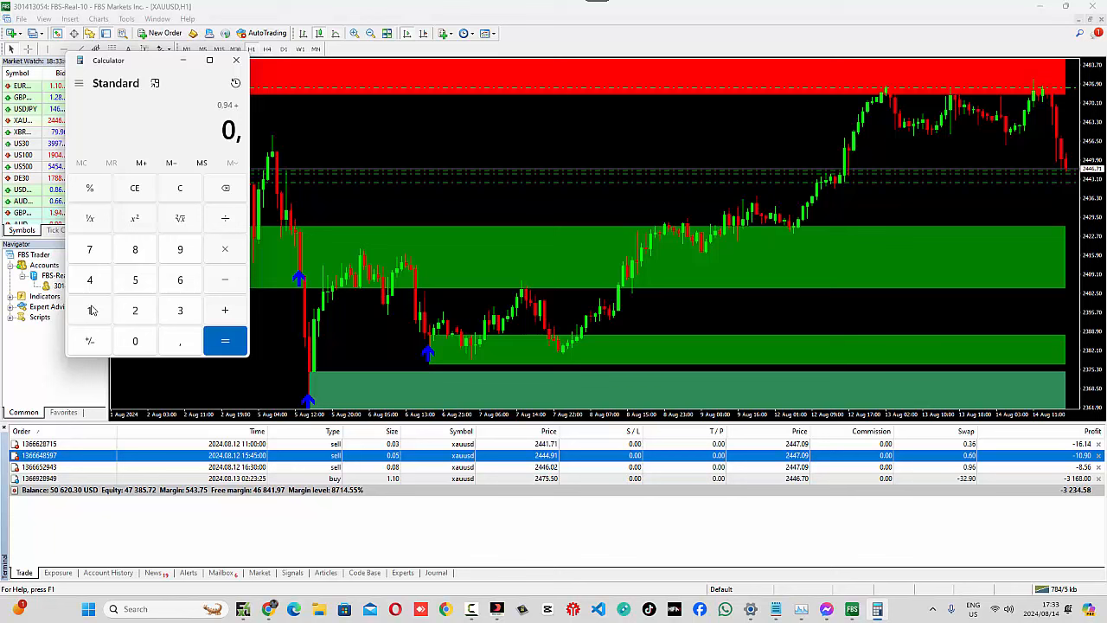
click(224, 340)
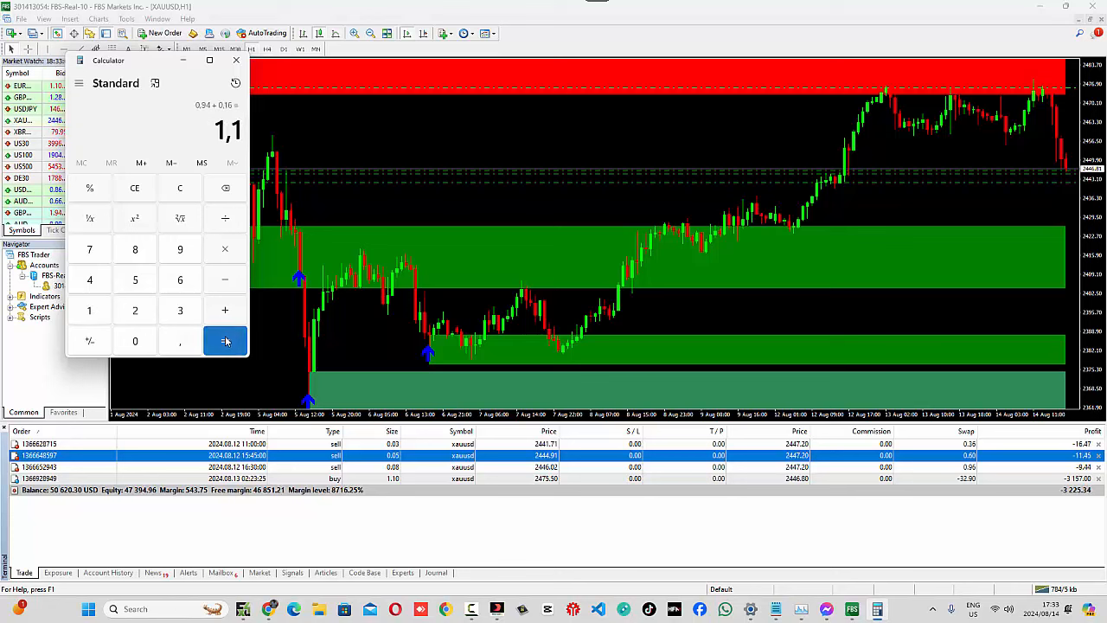
click(225, 340)
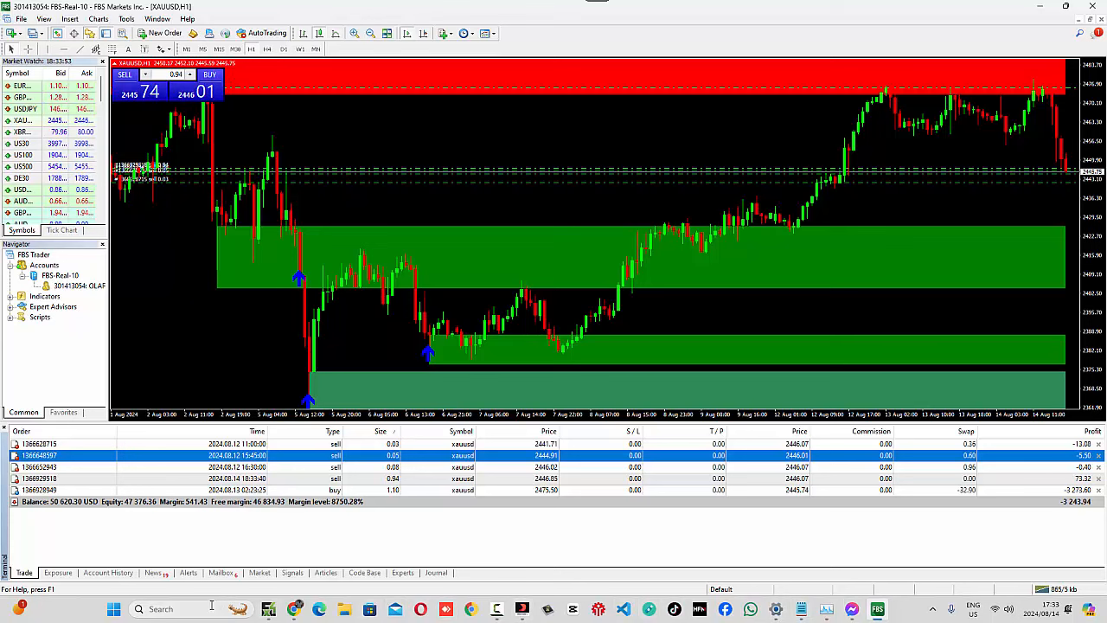
Bring Windows Calculator back to the front beside MetaTrader 4.
click(113, 609)
text(0,9)
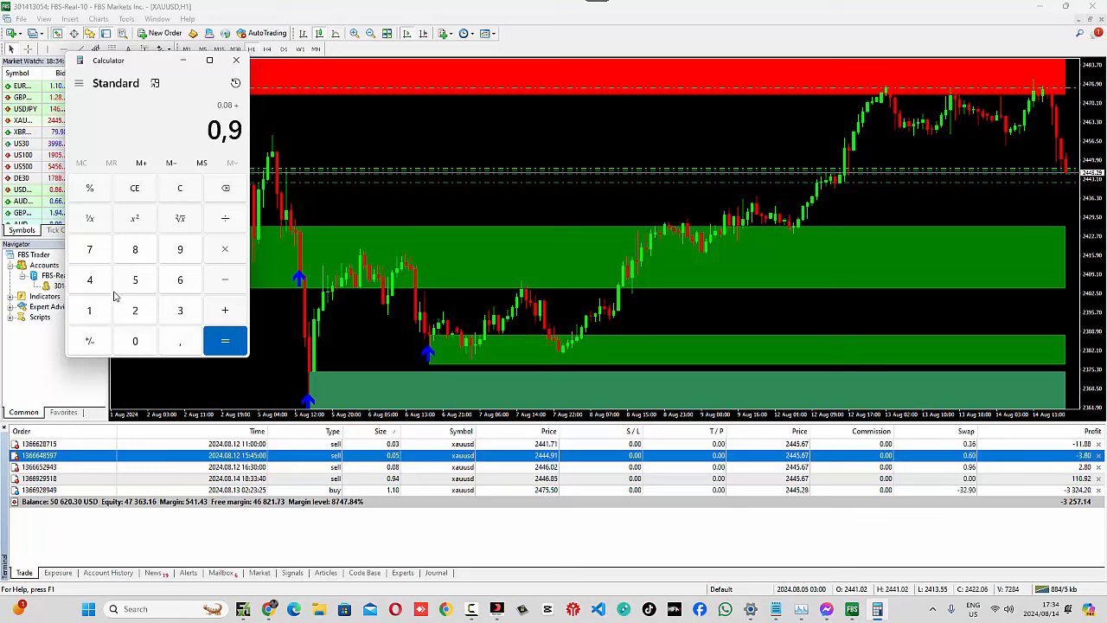
Total 0.08 plus 0.94 as 1.02 in Calculator, then close the 0.94-lot XAUUSD sell.
click(224, 340)
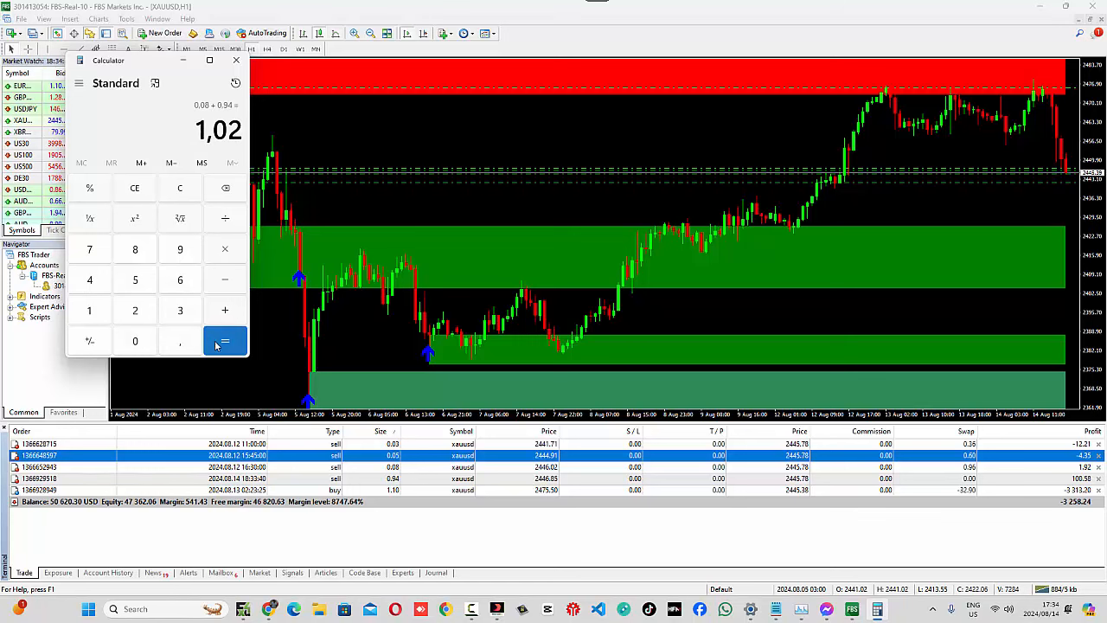
click(224, 340)
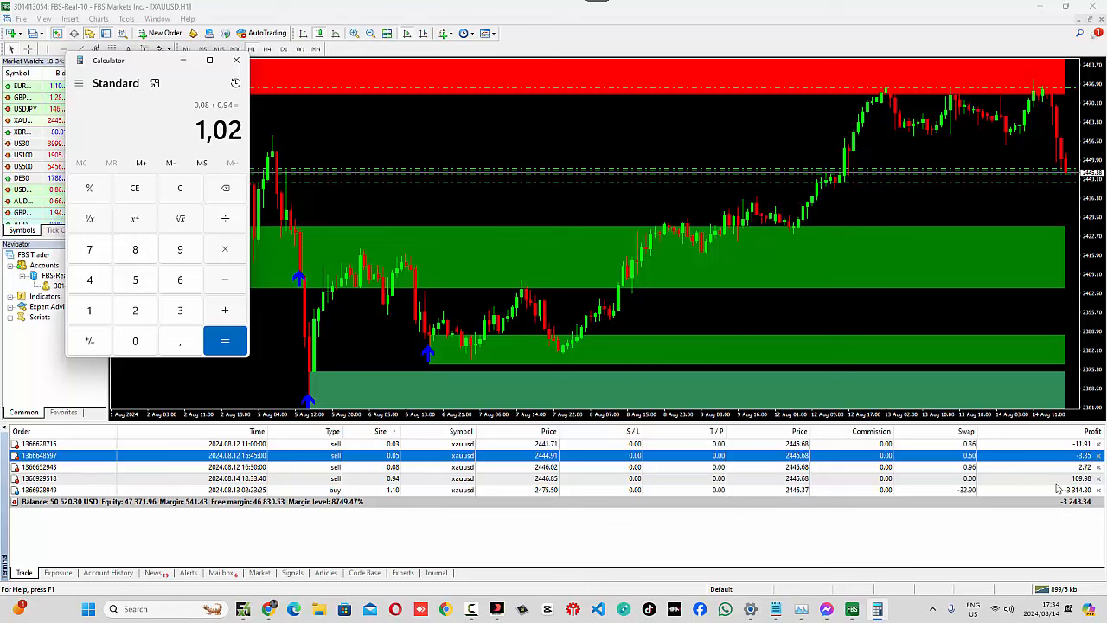
click(236, 60)
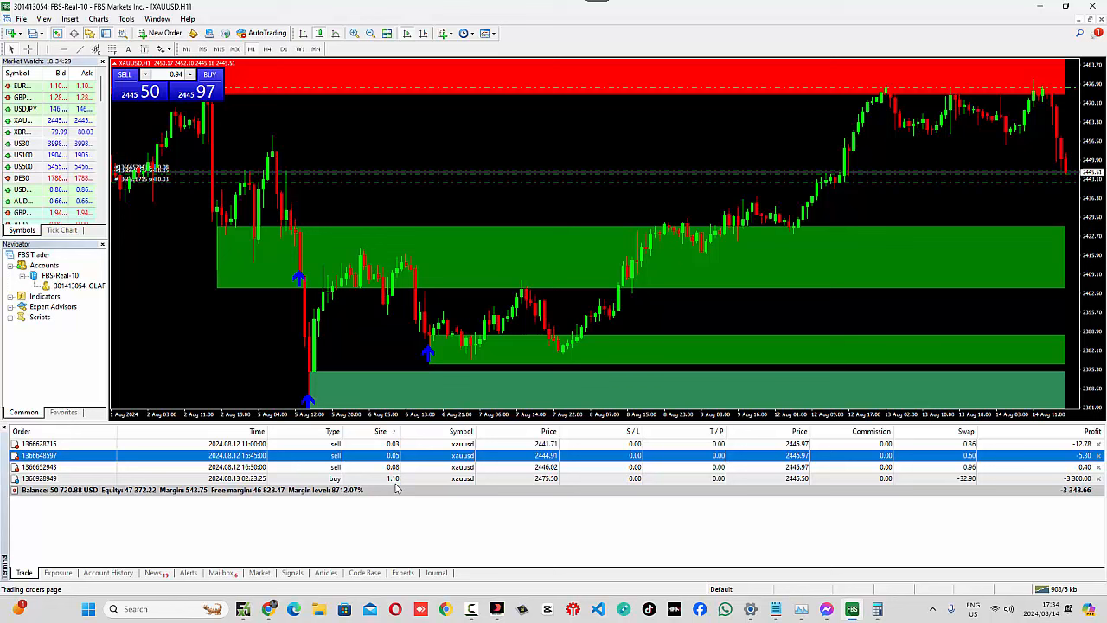
Bring Calculator back up and key in a 1.1 lot size.
click(877, 609)
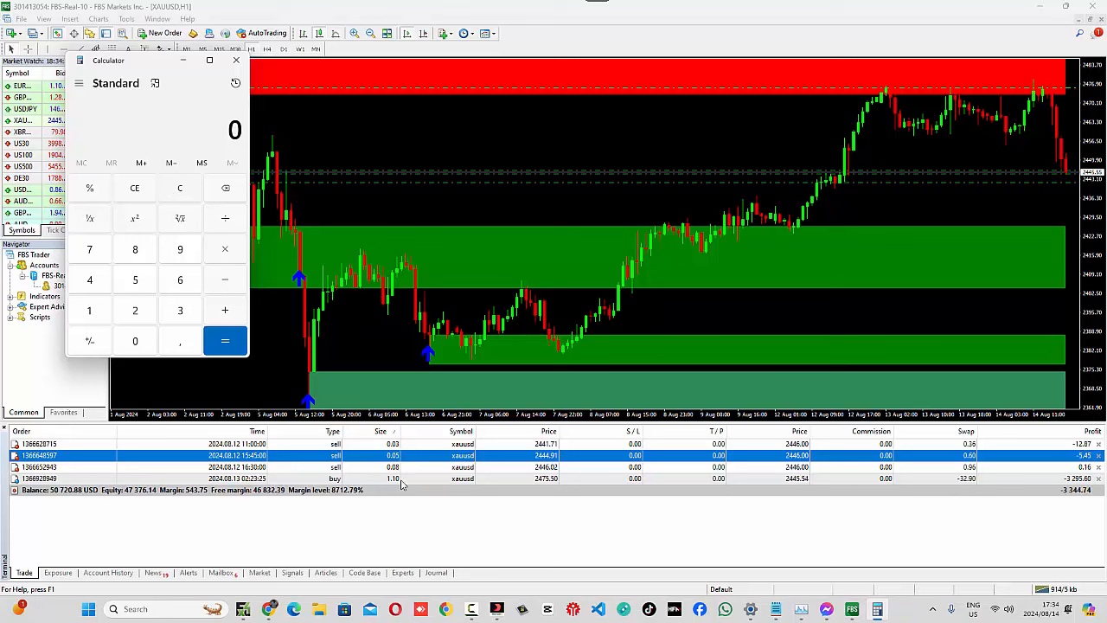
click(89, 310)
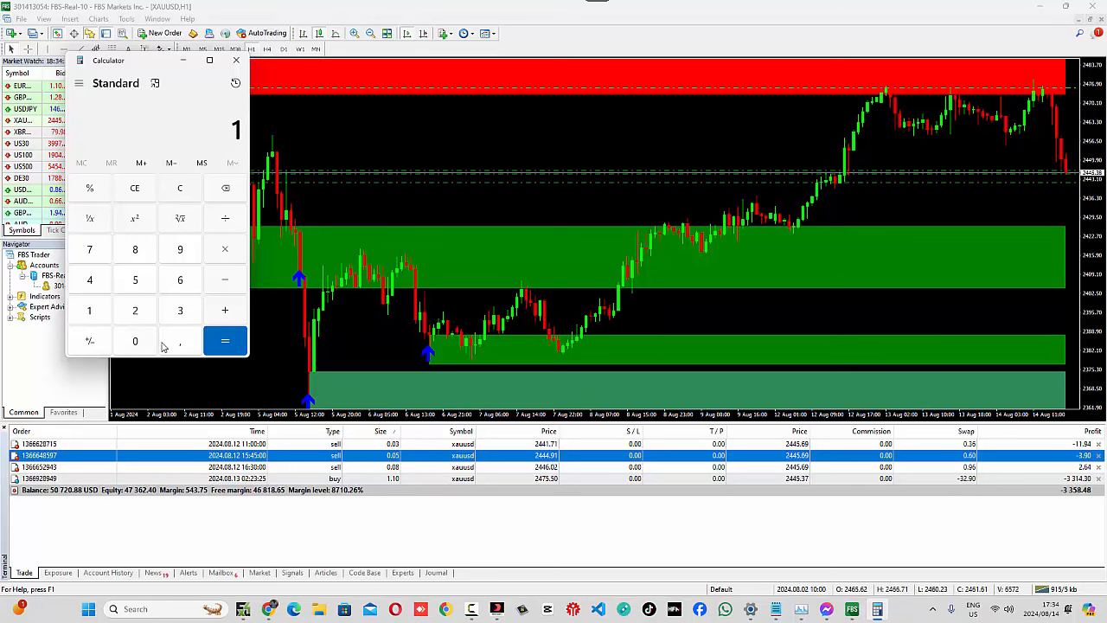
click(180, 340)
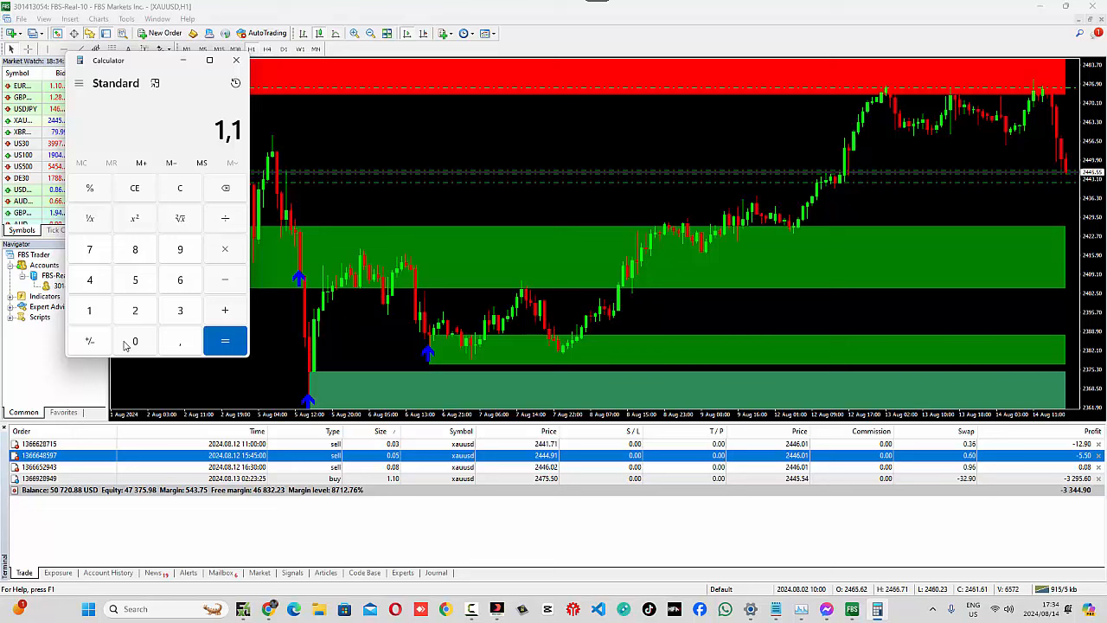
click(135, 340)
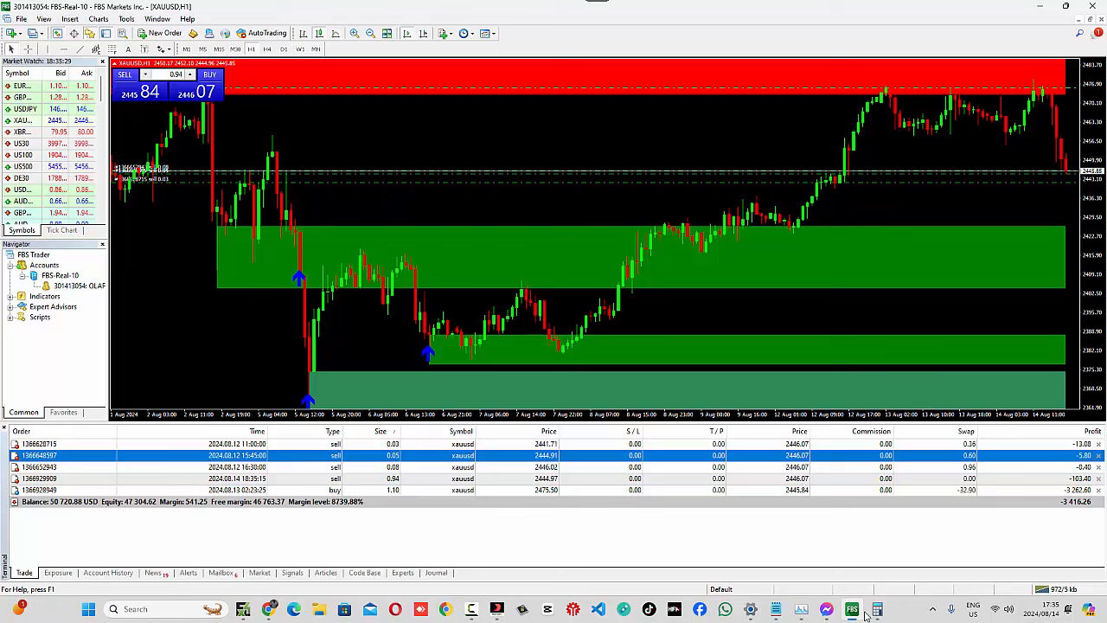
Reopen Calculator and add the open sell sizes, adding 0.03 to the 1.07 running total.
click(876, 609)
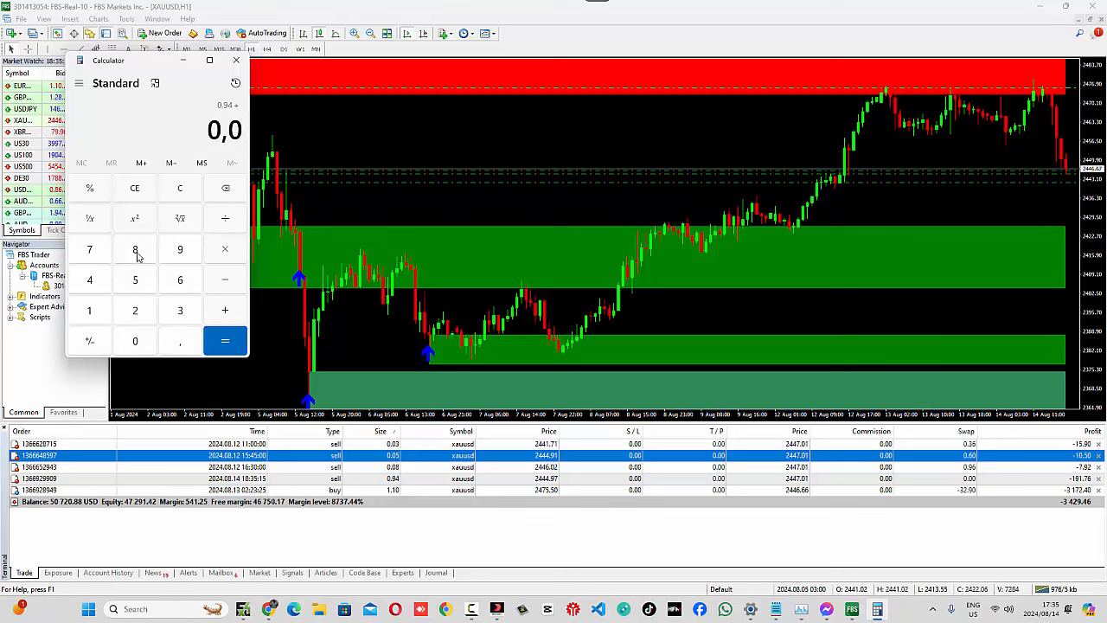
click(135, 249)
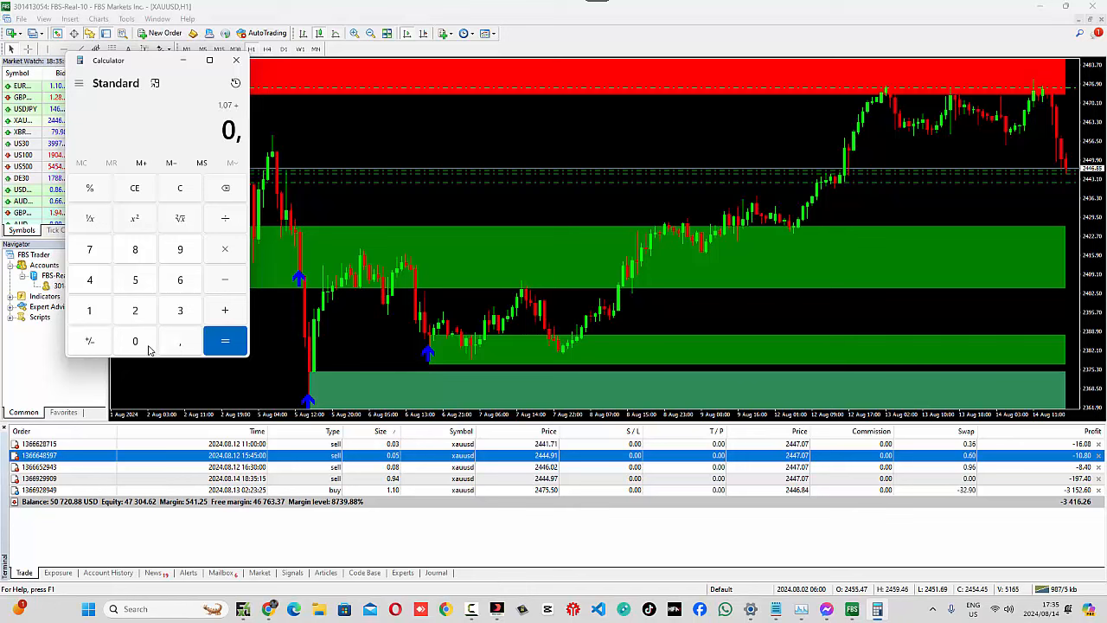
click(224, 341)
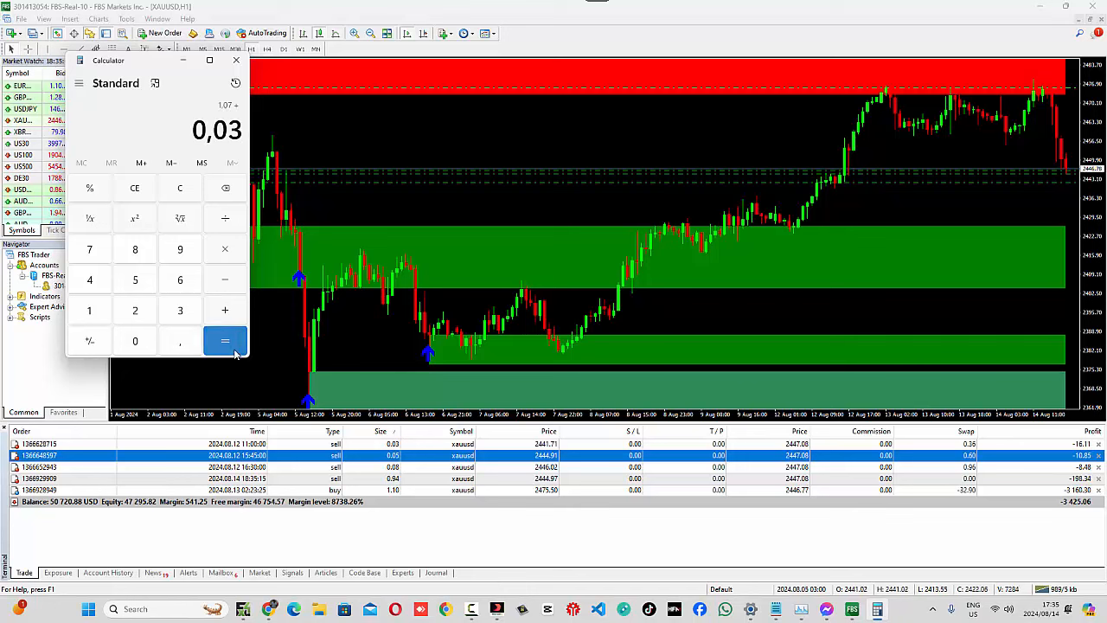
click(224, 340)
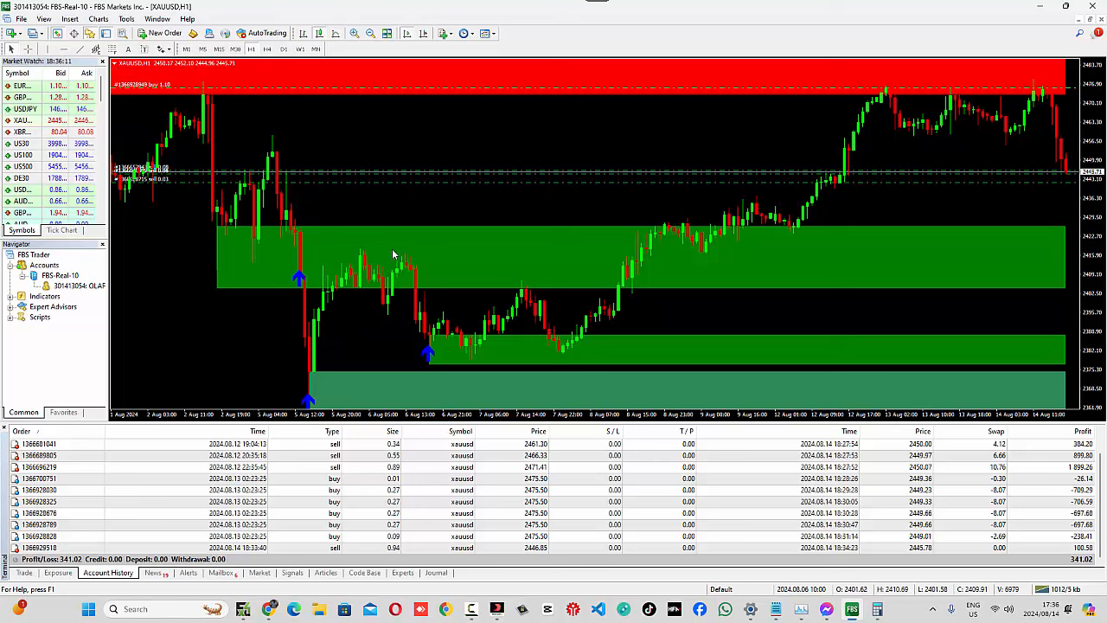
mouse_move(280, 346)
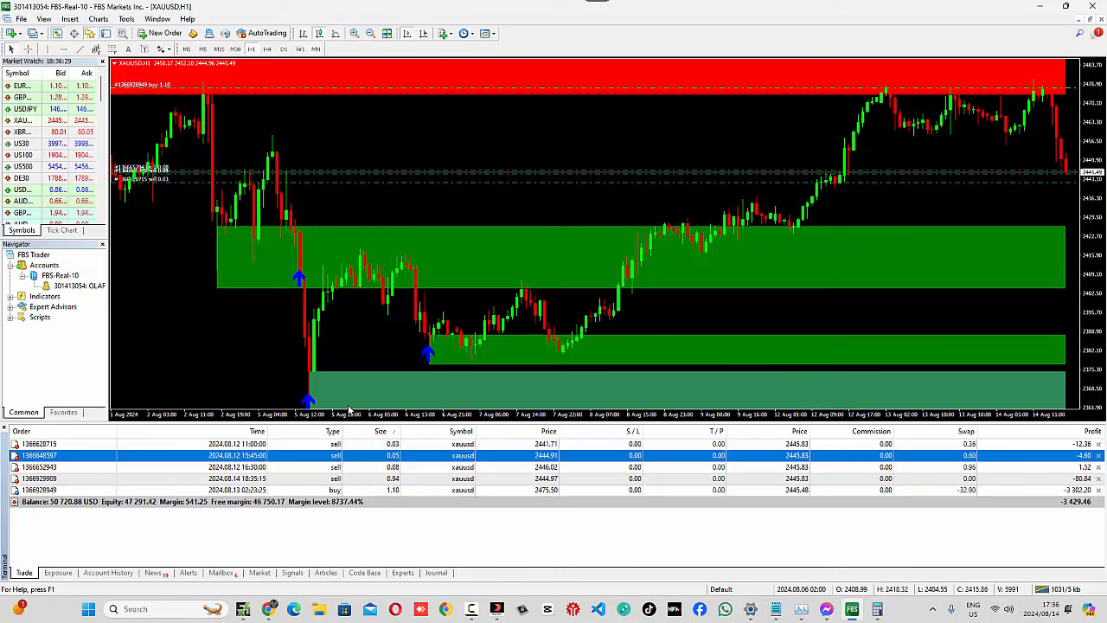
mouse_move(813, 335)
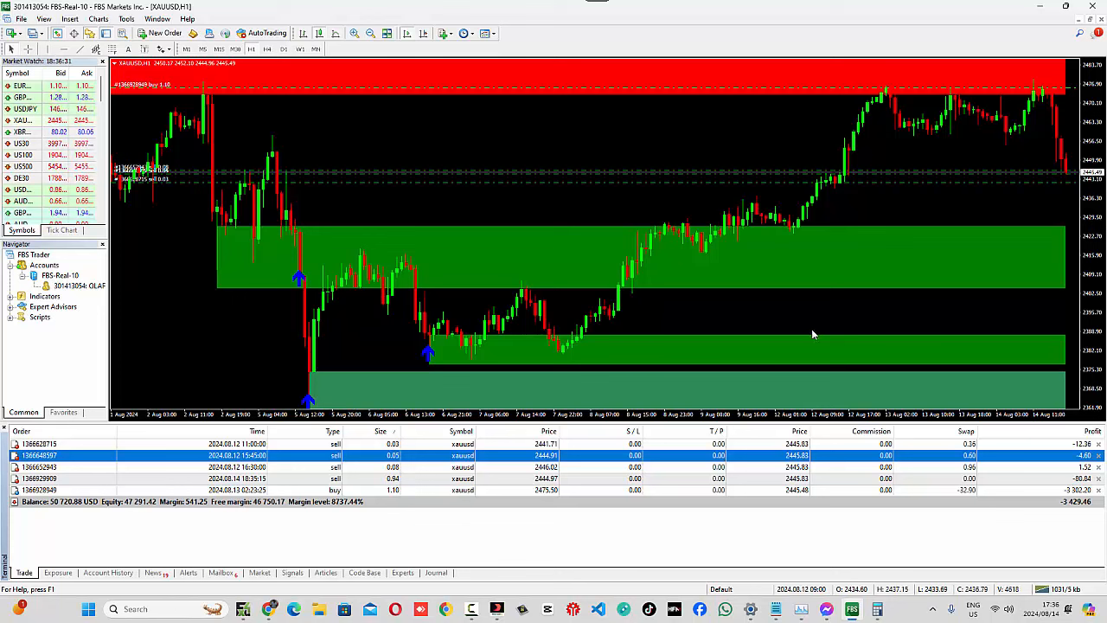